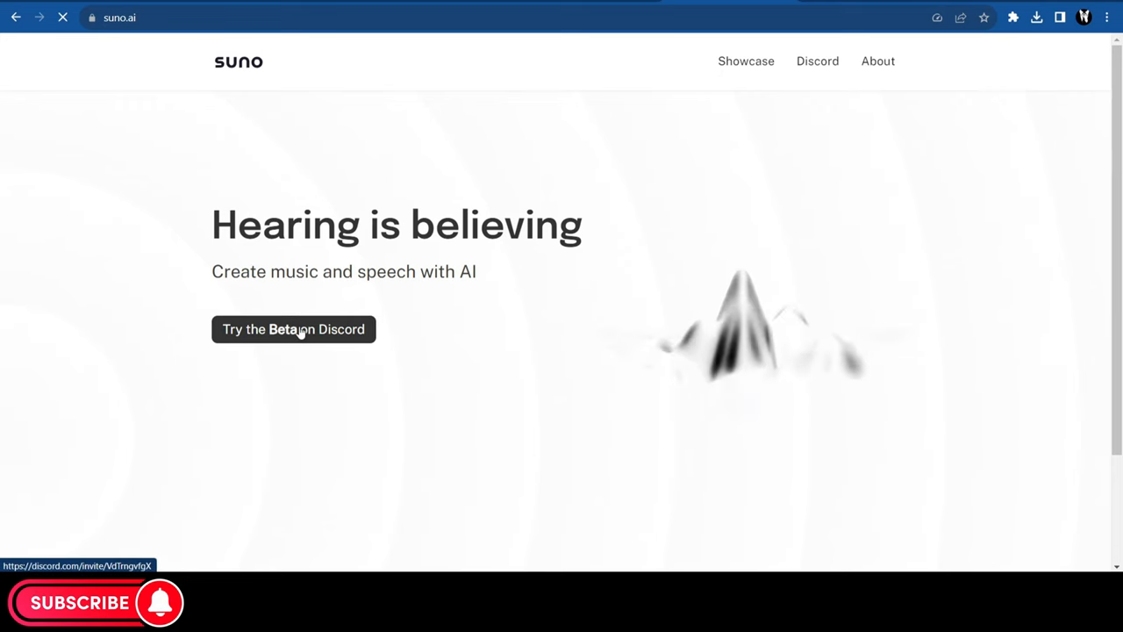
# Open Suno's 'Try the Beta on Discord' invitation from suno.ai.
pyautogui.click(293, 329)
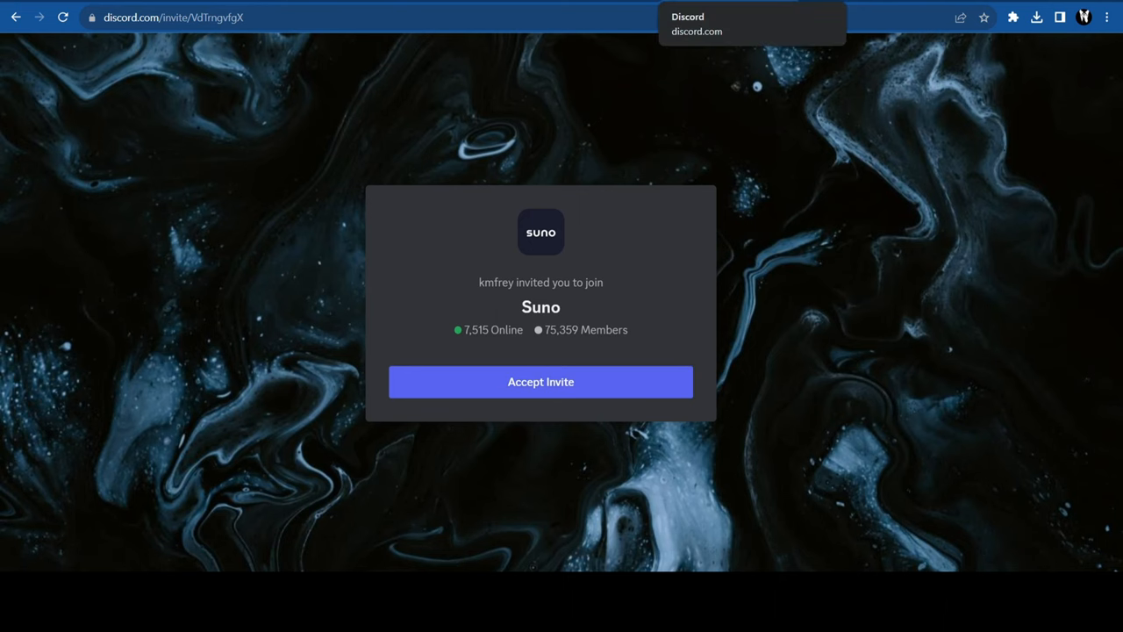
pyautogui.click(541, 381)
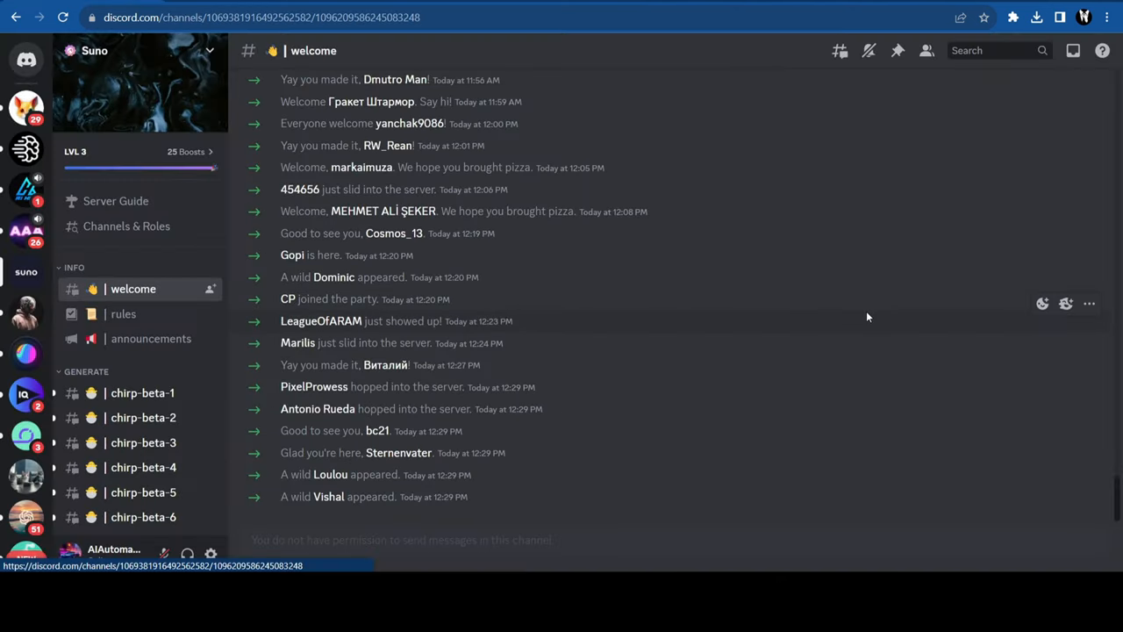
pyautogui.scroll(3)
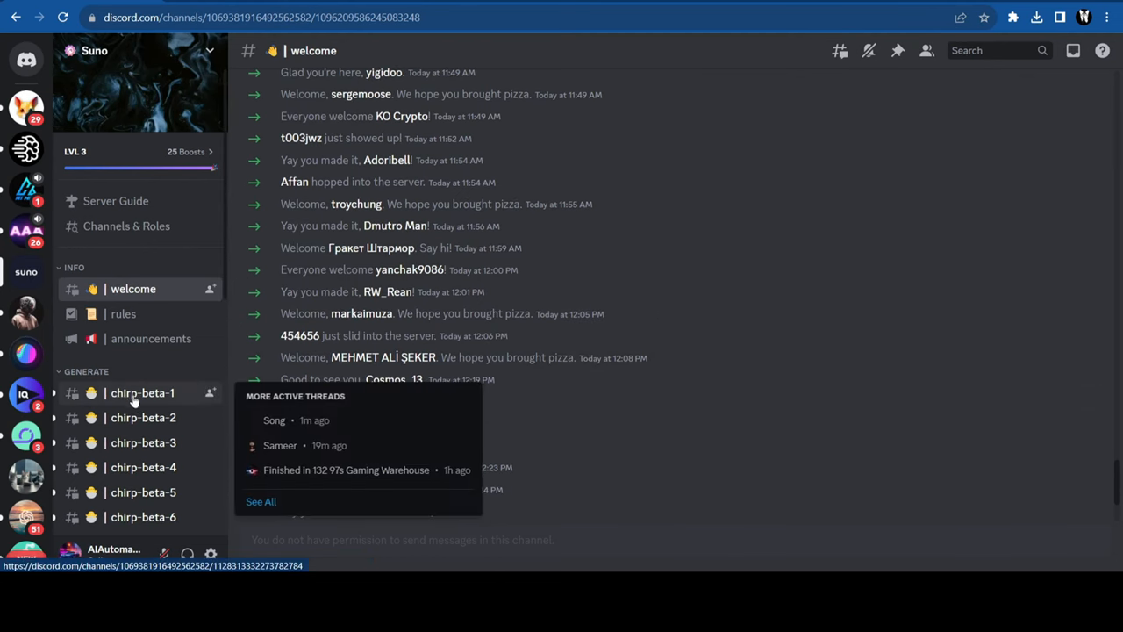
pyautogui.click(142, 392)
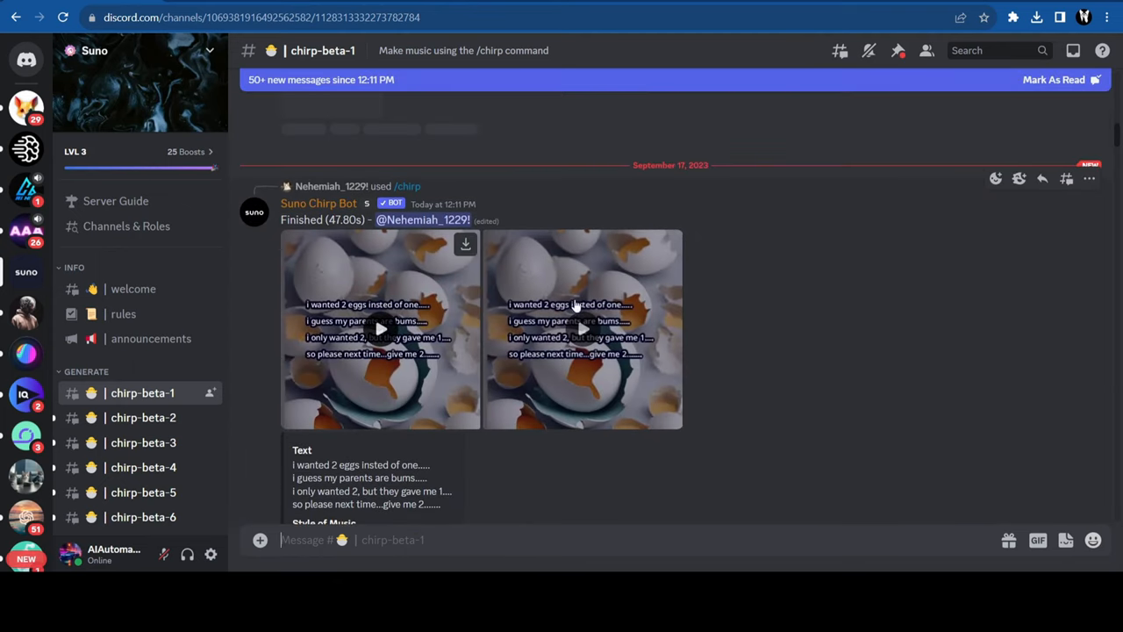
pyautogui.scroll(-3)
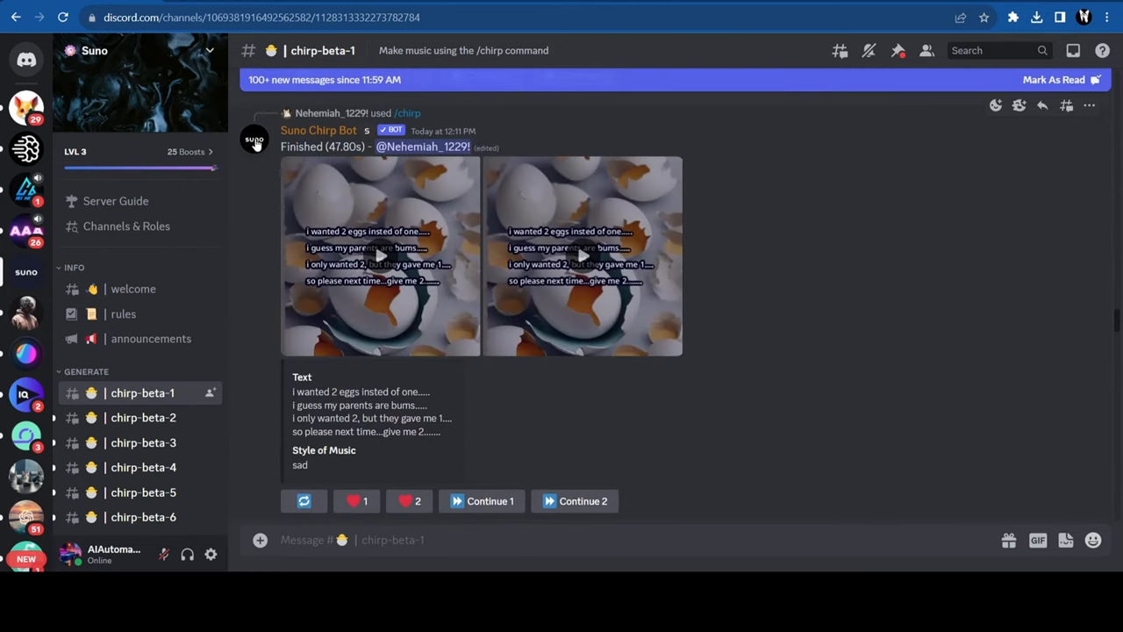
pyautogui.click(318, 130)
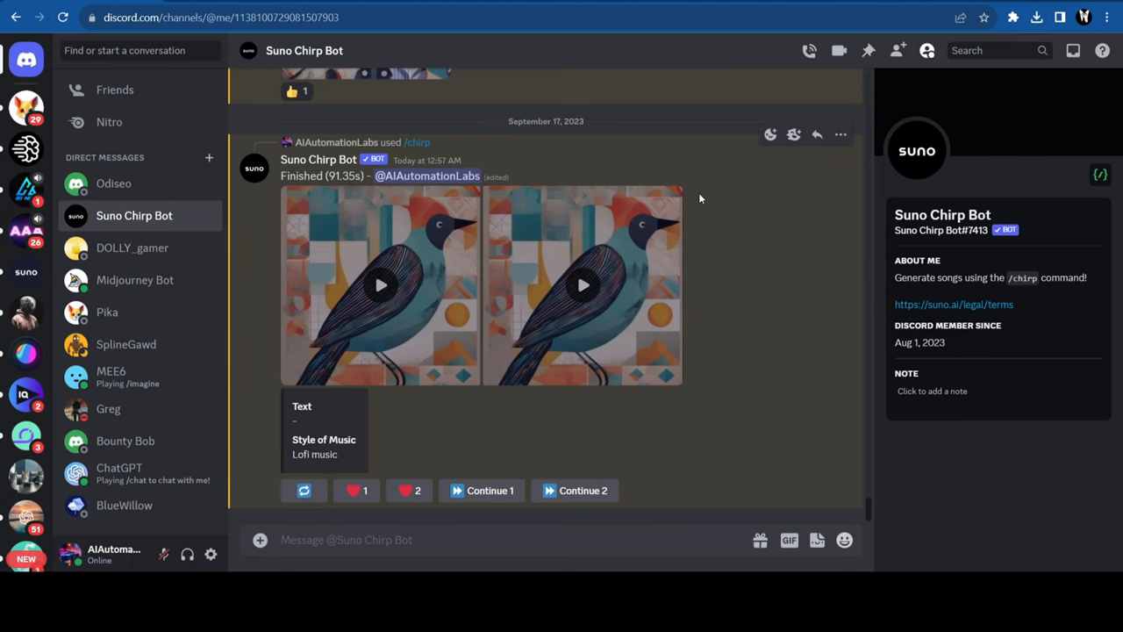
pyautogui.moveTo(738, 194)
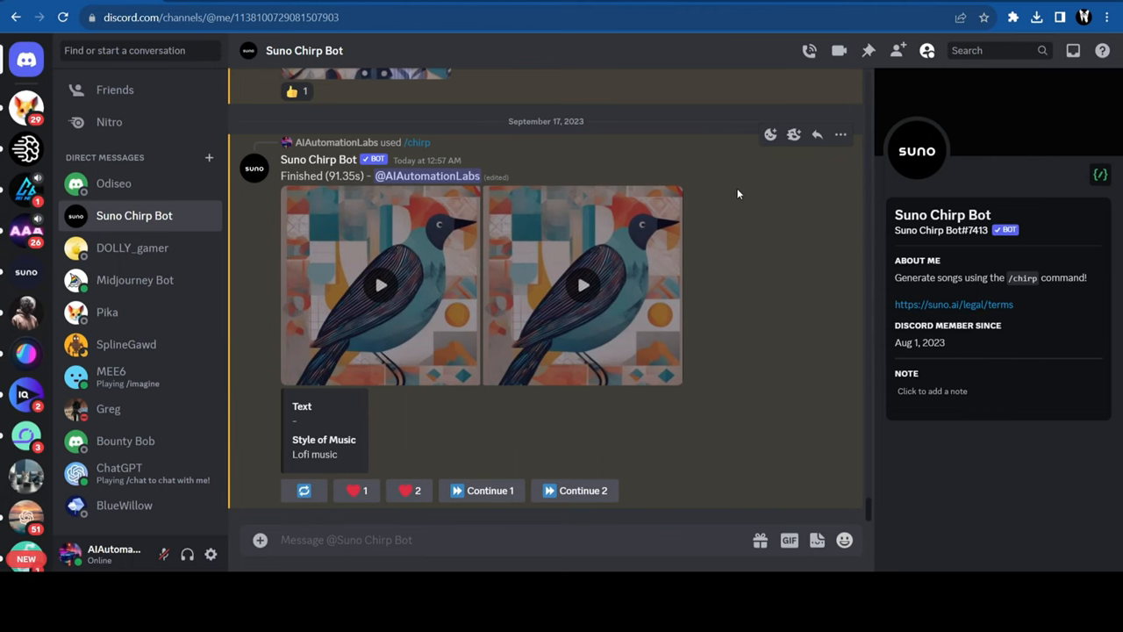
pyautogui.moveTo(114, 219)
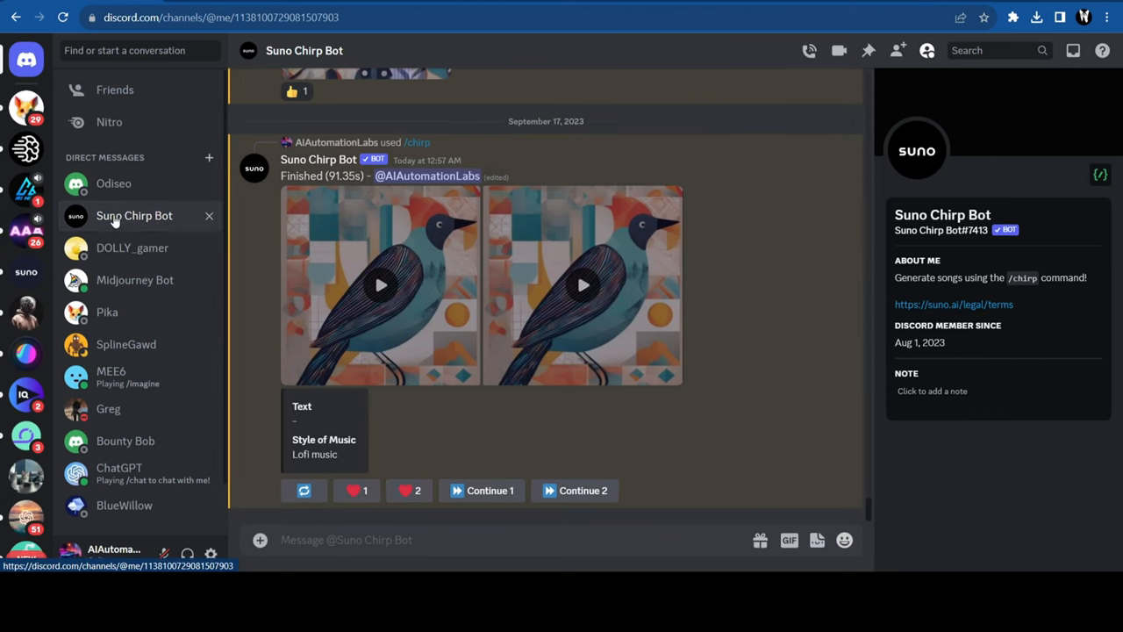
# Enter /chirp in the Suno Chirp Bot DM to call up the song form.
pyautogui.write('/')
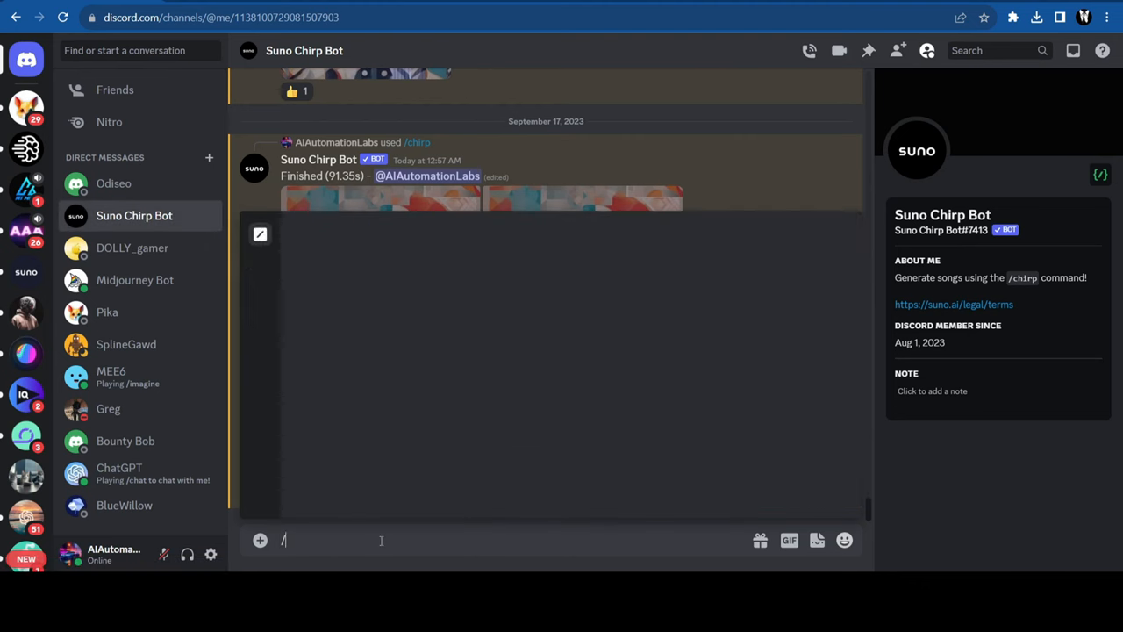
pyautogui.write('chirp')
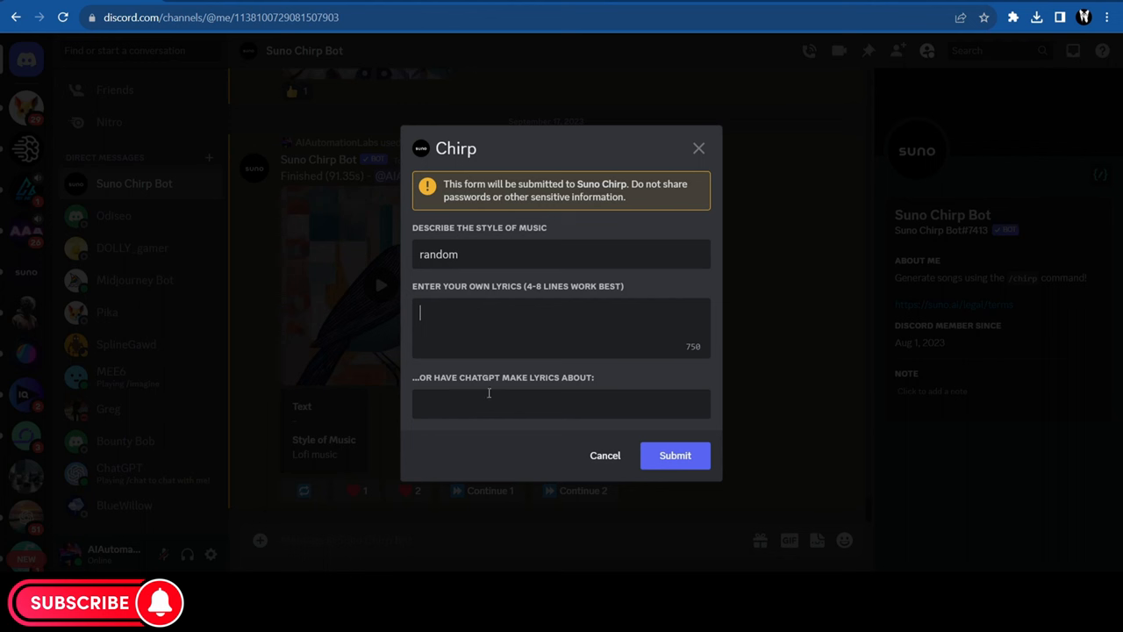
# Request lyrics about 'A song about my Cat Simba' and submit the Chirp form.
pyautogui.write('A song about')
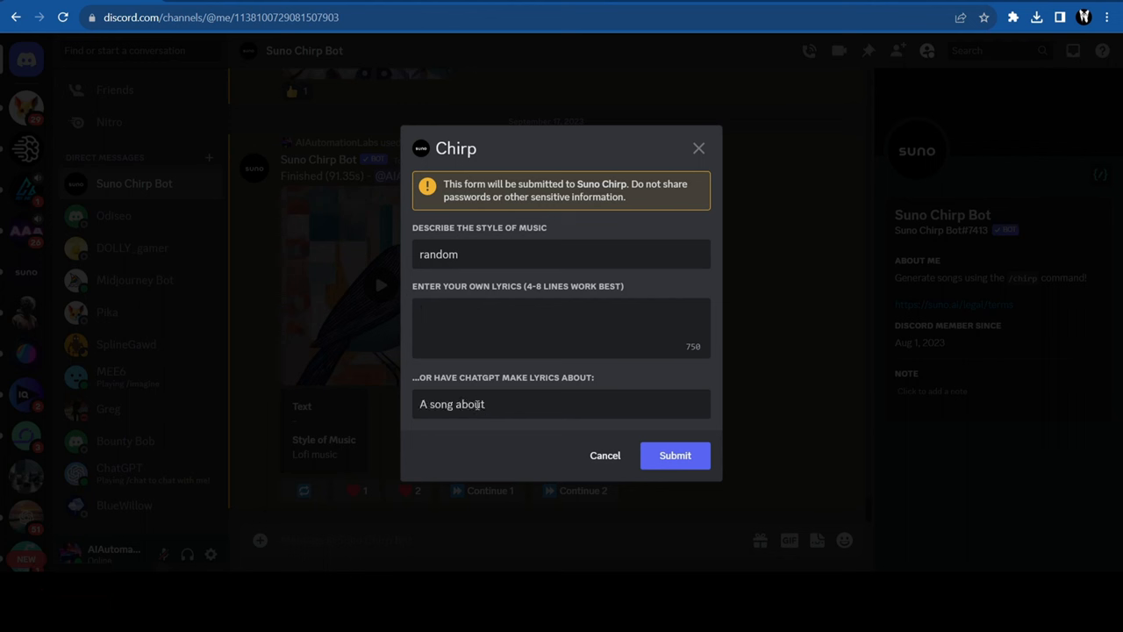
pyautogui.write('my Cat')
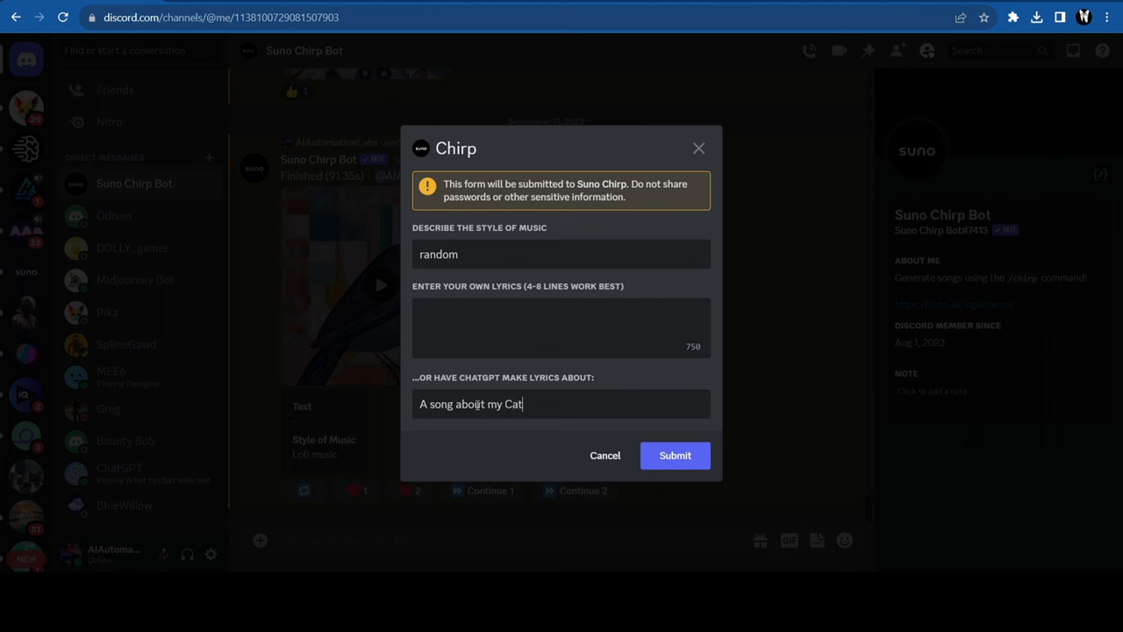
pyautogui.write('Simba')
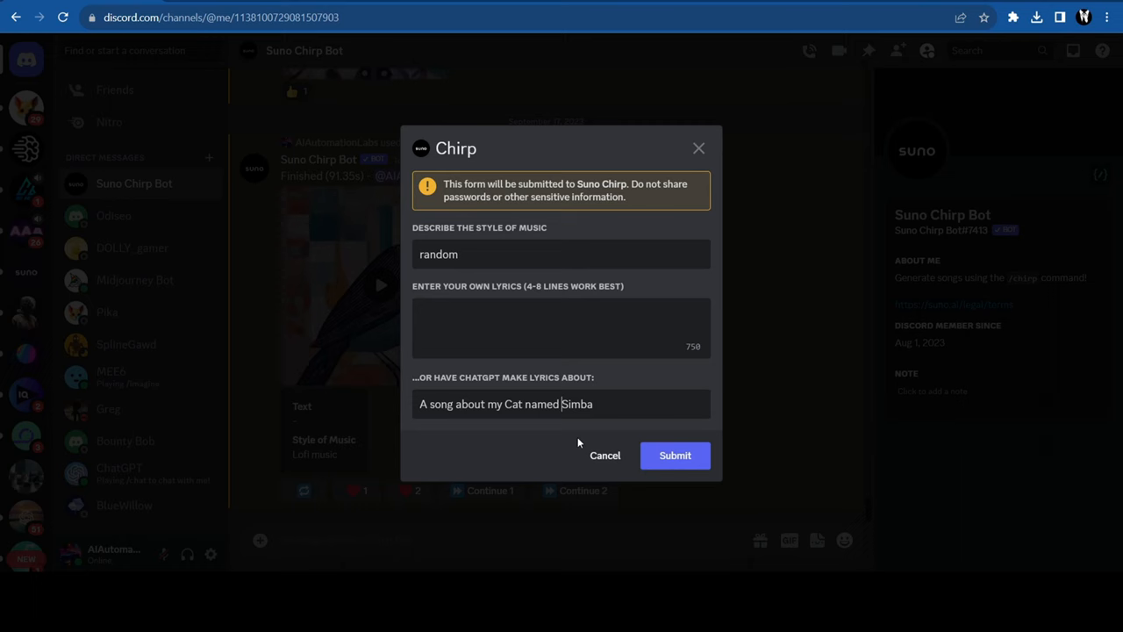
pyautogui.click(674, 454)
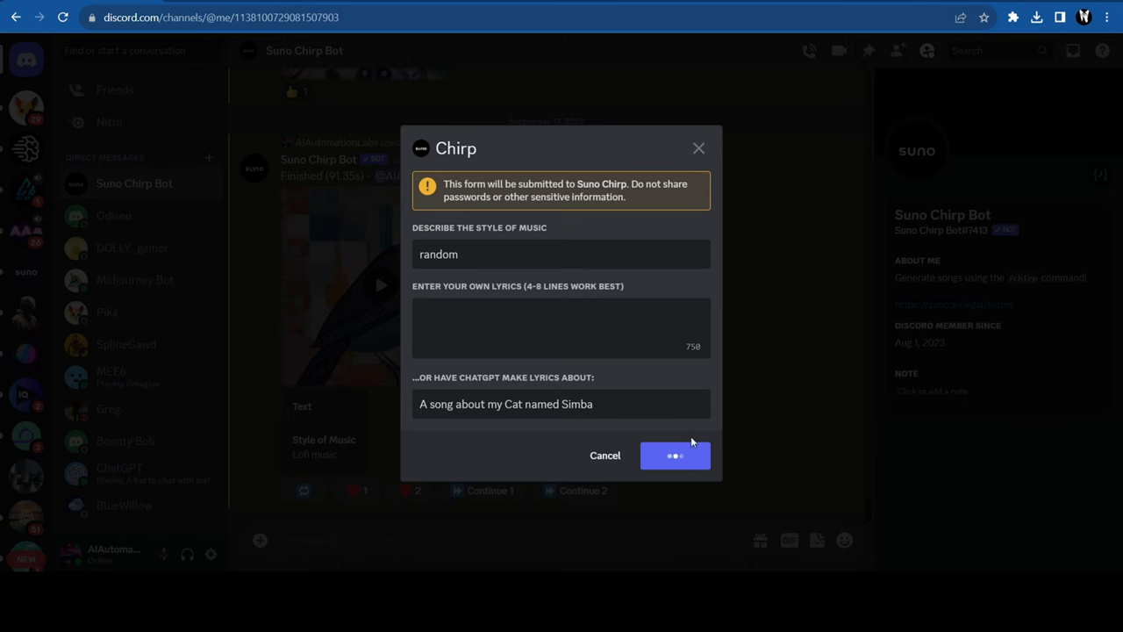
pyautogui.click(675, 454)
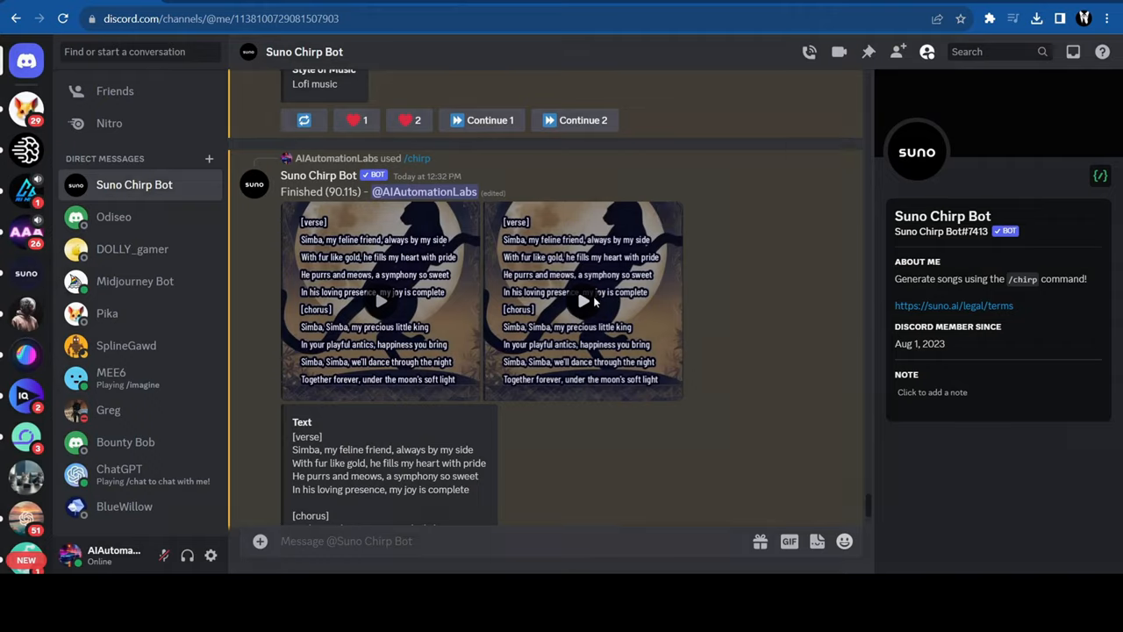
# Play and download the second Simba song version, then scroll to its lyrics.
pyautogui.click(582, 301)
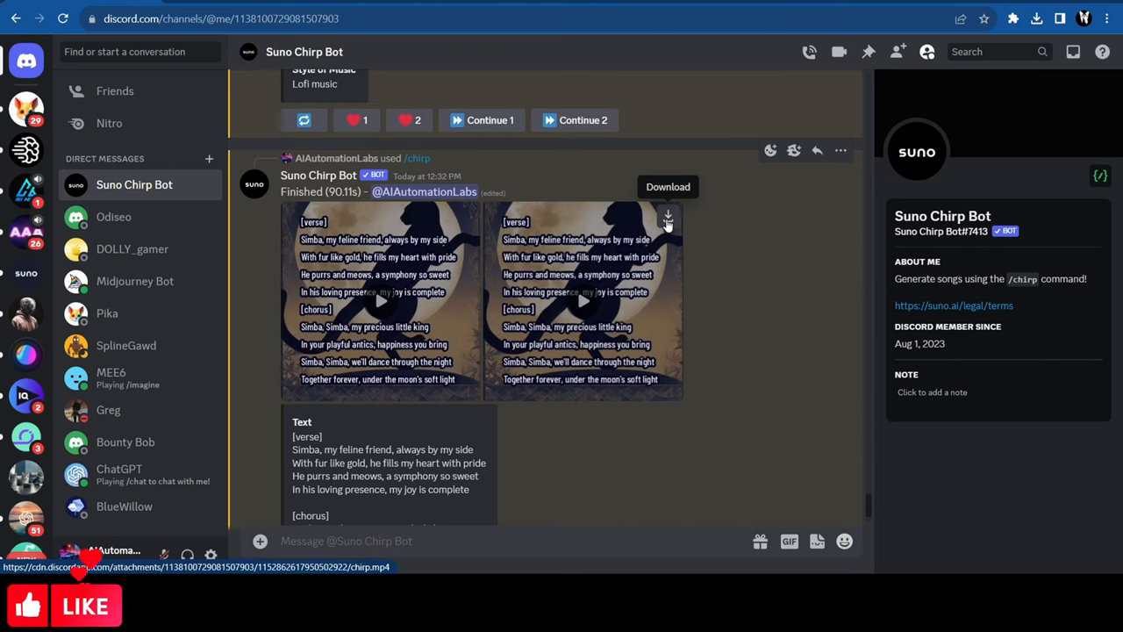
pyautogui.click(668, 217)
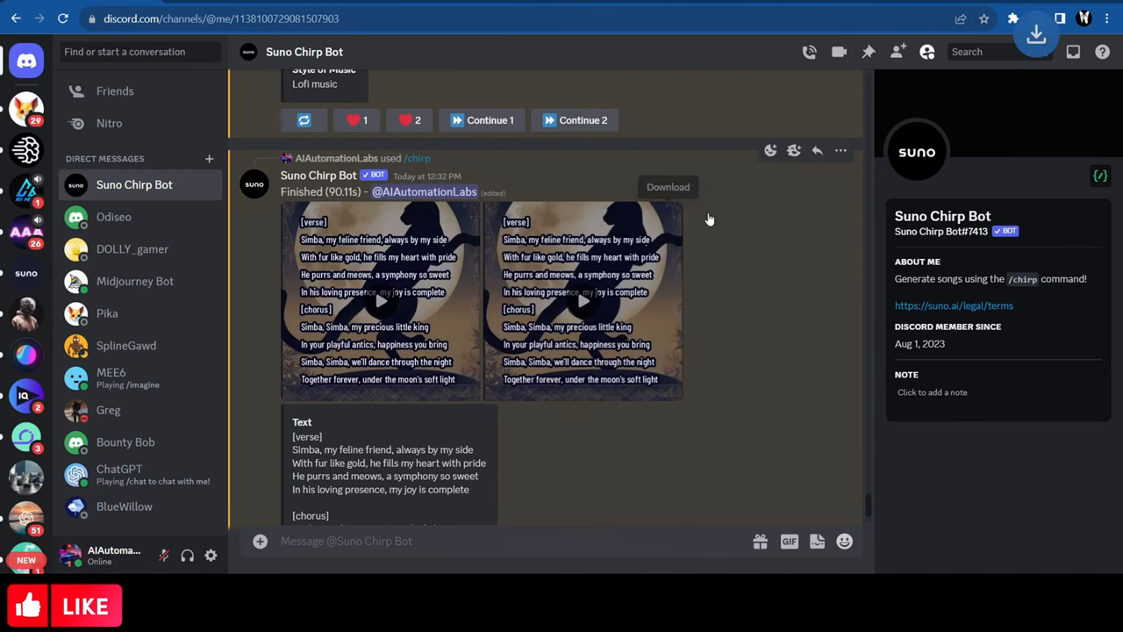
pyautogui.scroll(-3)
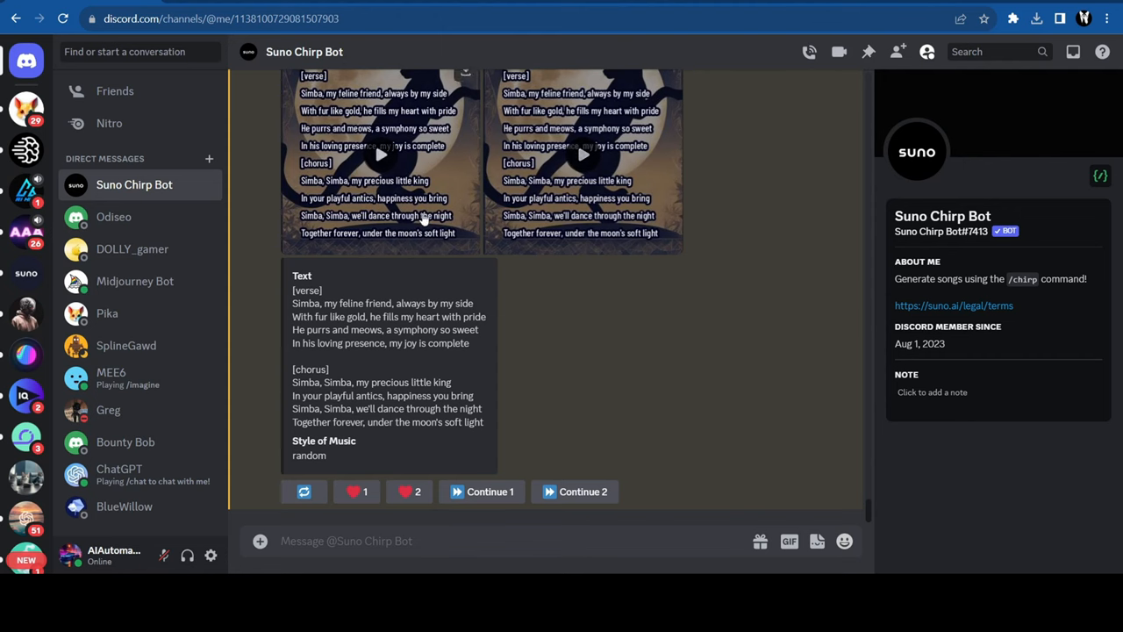
pyautogui.moveTo(706, 343)
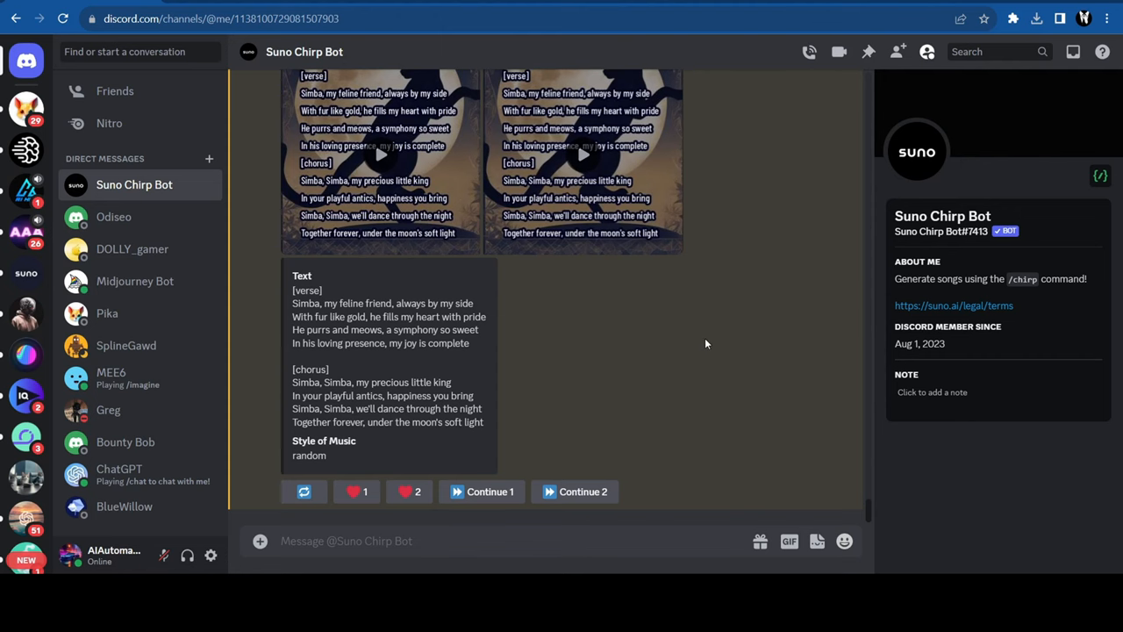
# Enter /chirp and choose the chirp command to open a new song form.
pyautogui.write('/')
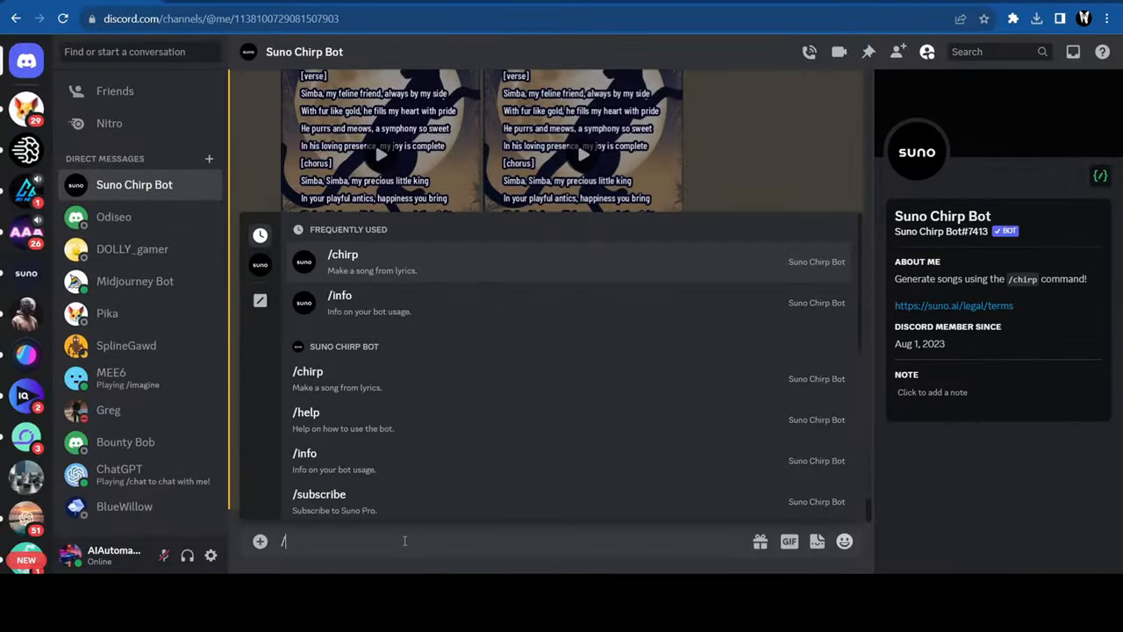
pyautogui.write('chirp')
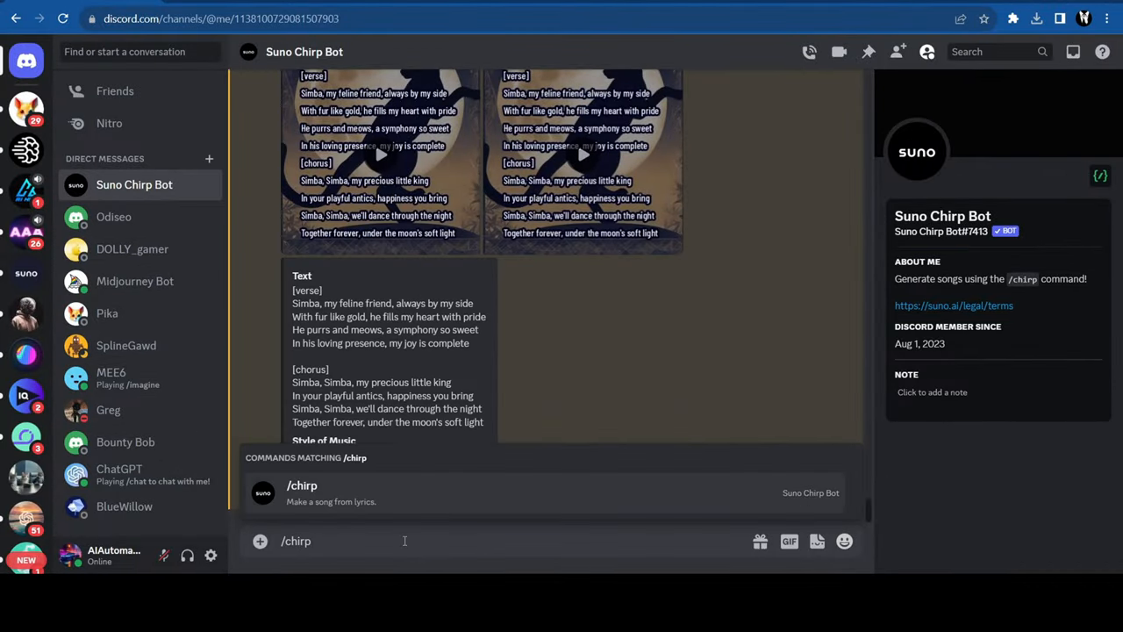
pyautogui.press('Enter')
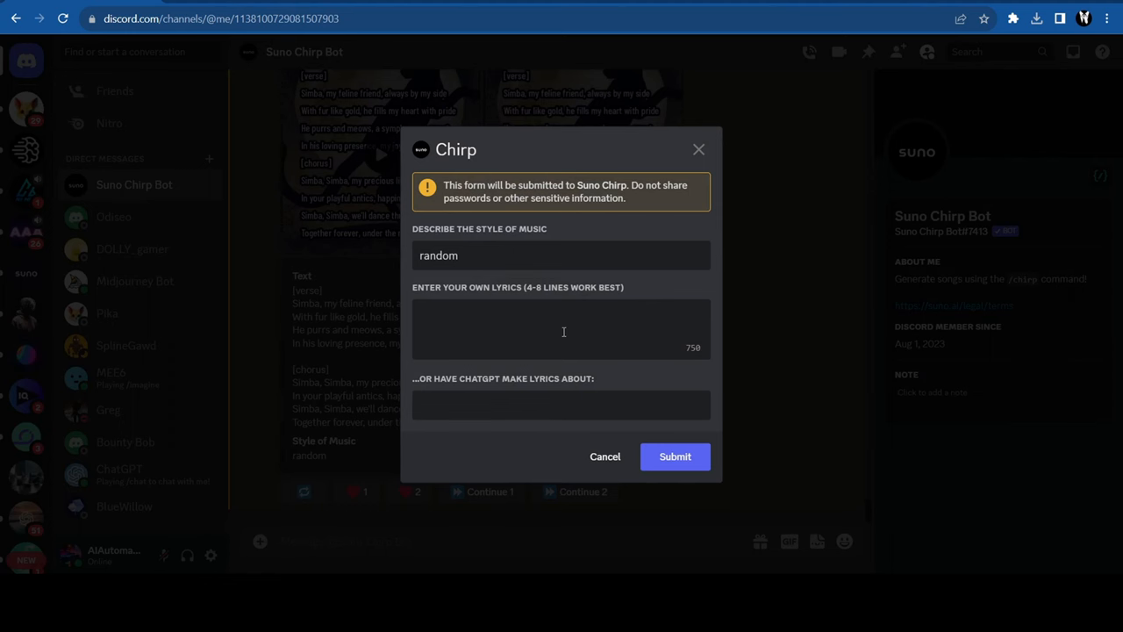
pyautogui.moveTo(563, 332)
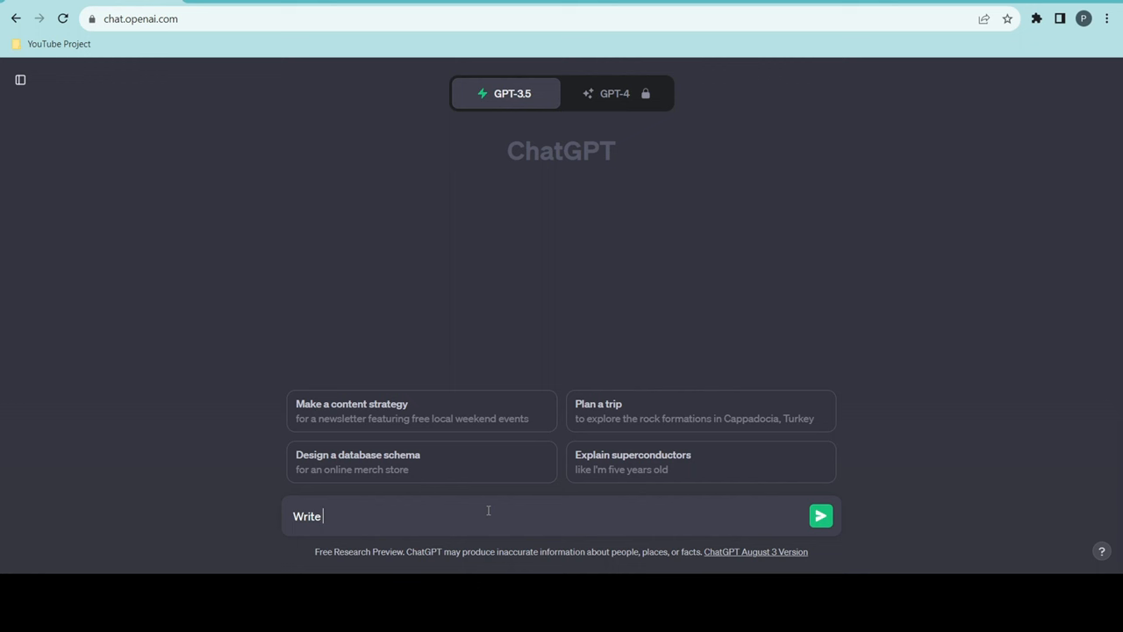
# Send ChatGPT a request for Pop Song lyrics.
pyautogui.write('me Pop Song lyrics')
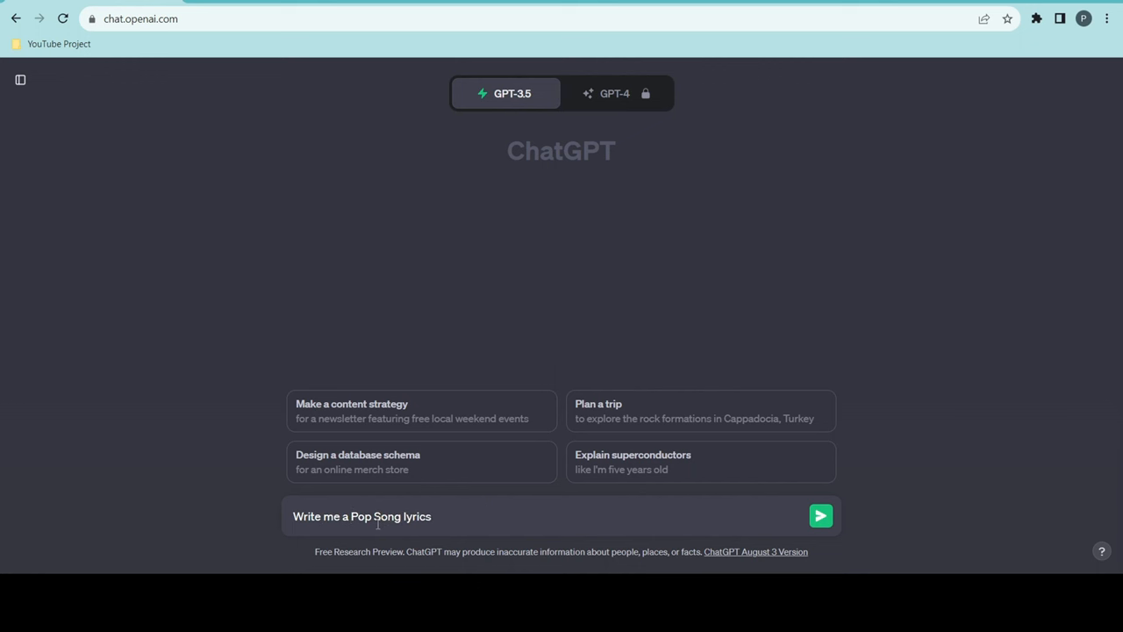
pyautogui.click(820, 516)
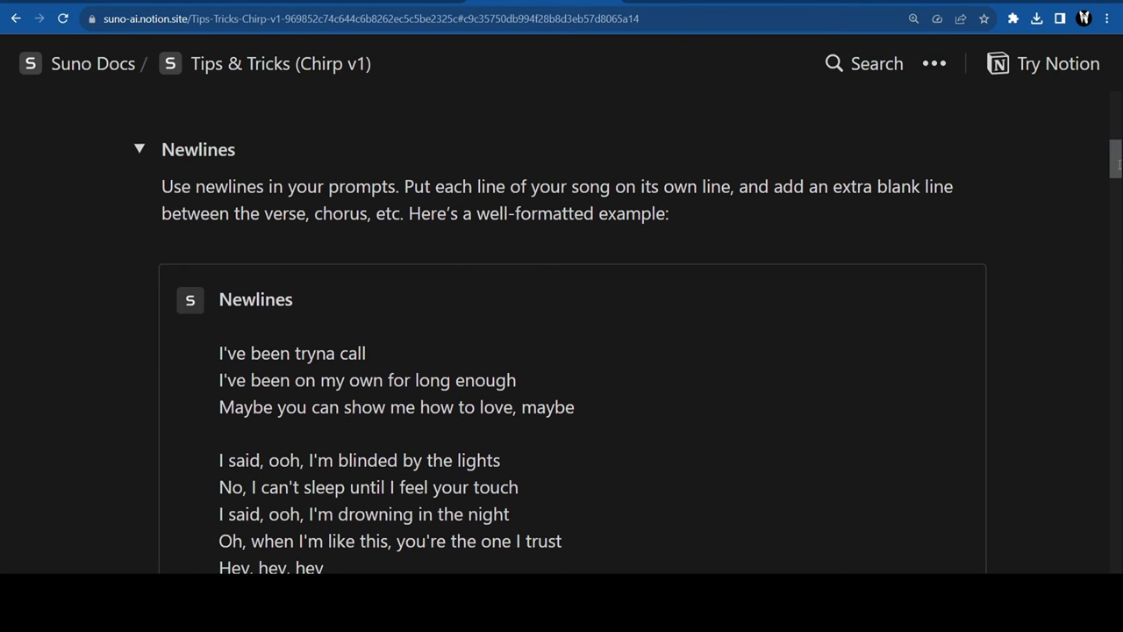
# Scroll the Suno Tips & Tricks page down toward the Punctuation section.
pyautogui.scroll(-3)
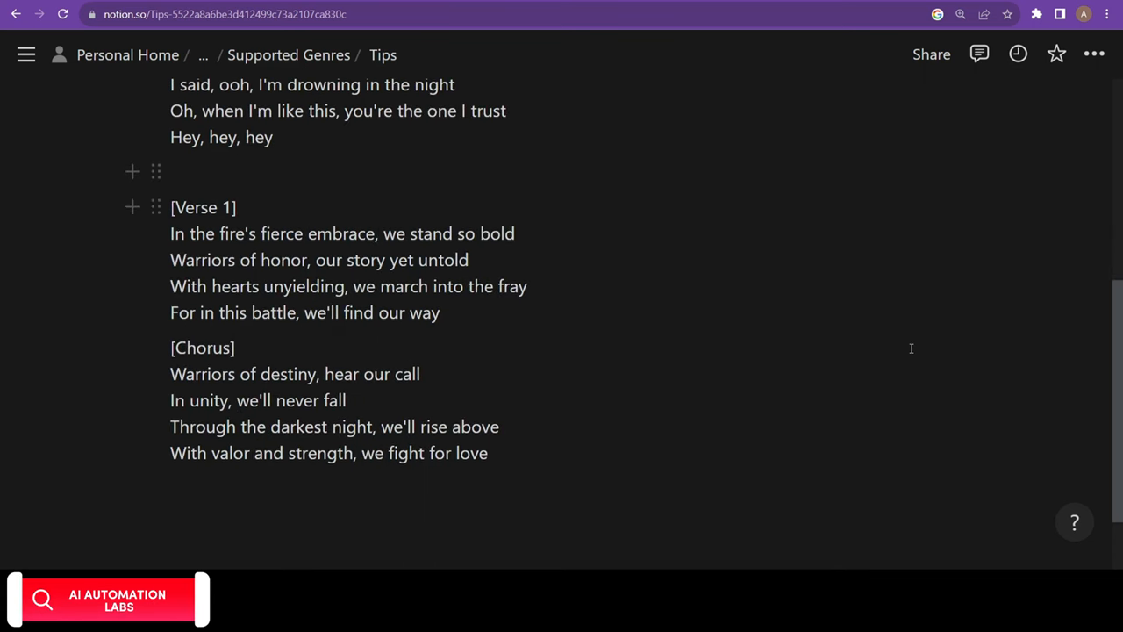
pyautogui.moveTo(232, 327)
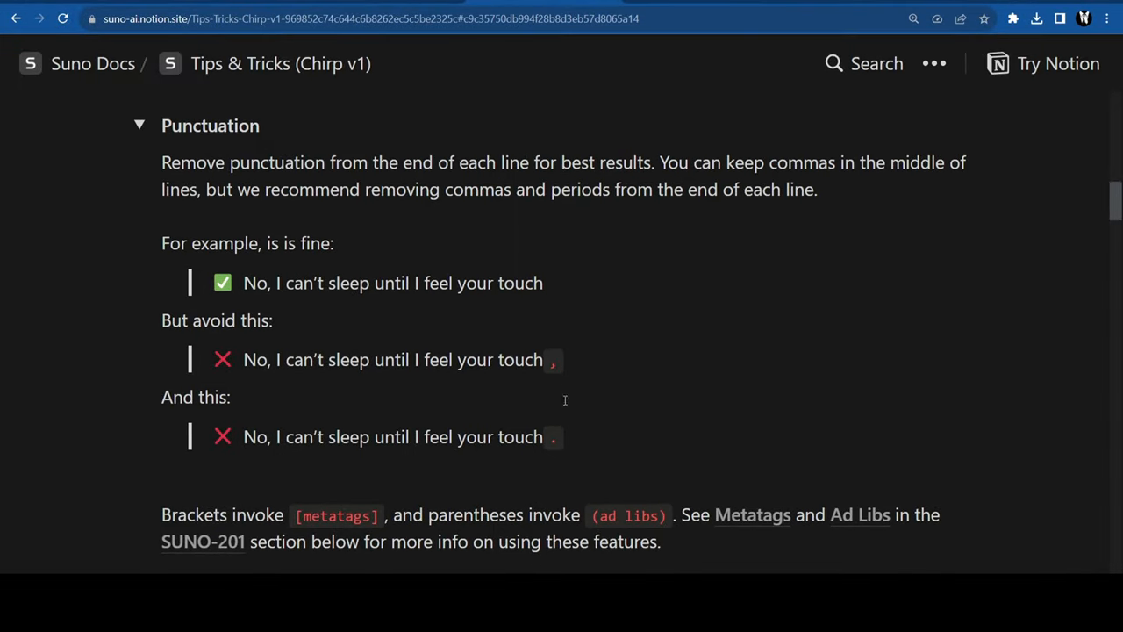
pyautogui.moveTo(771, 314)
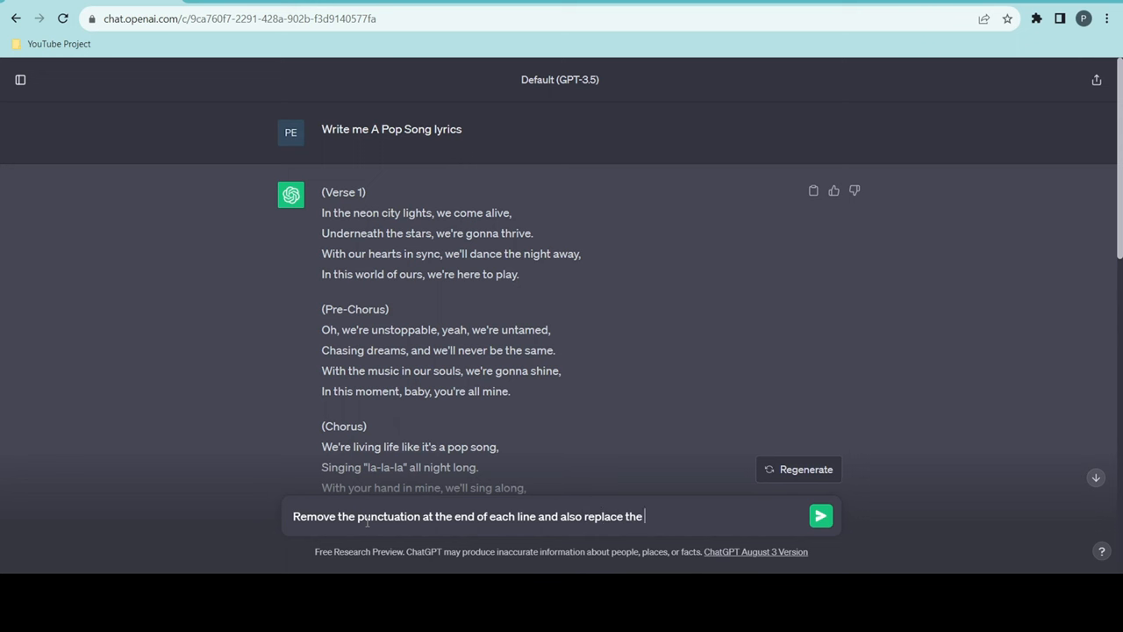
# Send ChatGPT a revision request removing line-ending punctuation and replacing parentheses.
pyautogui.write('( with')
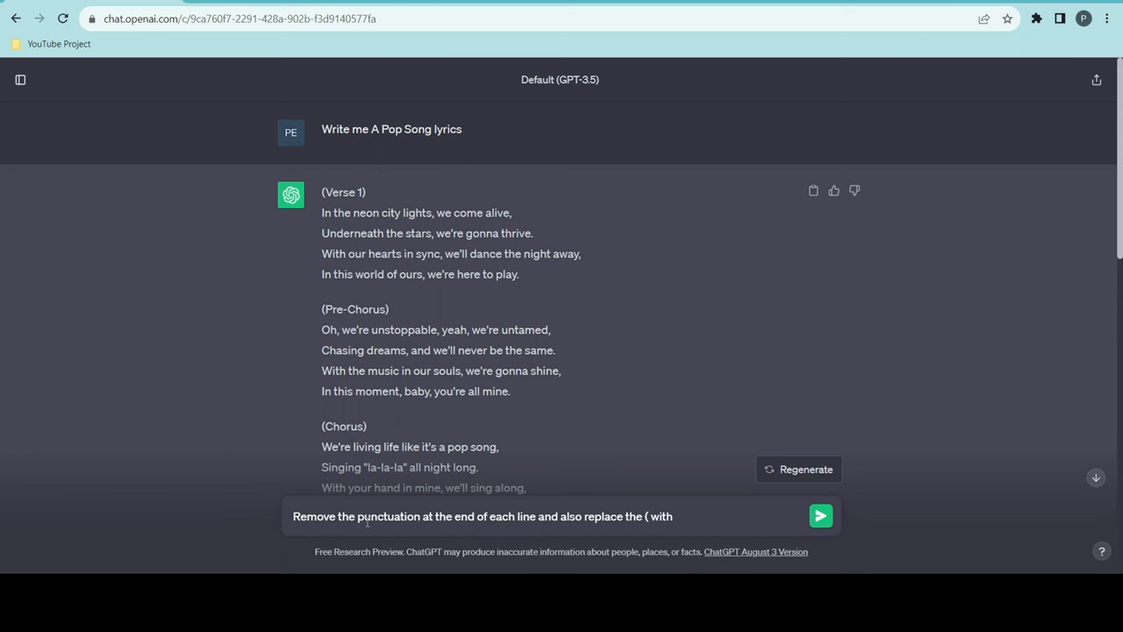
pyautogui.click(819, 515)
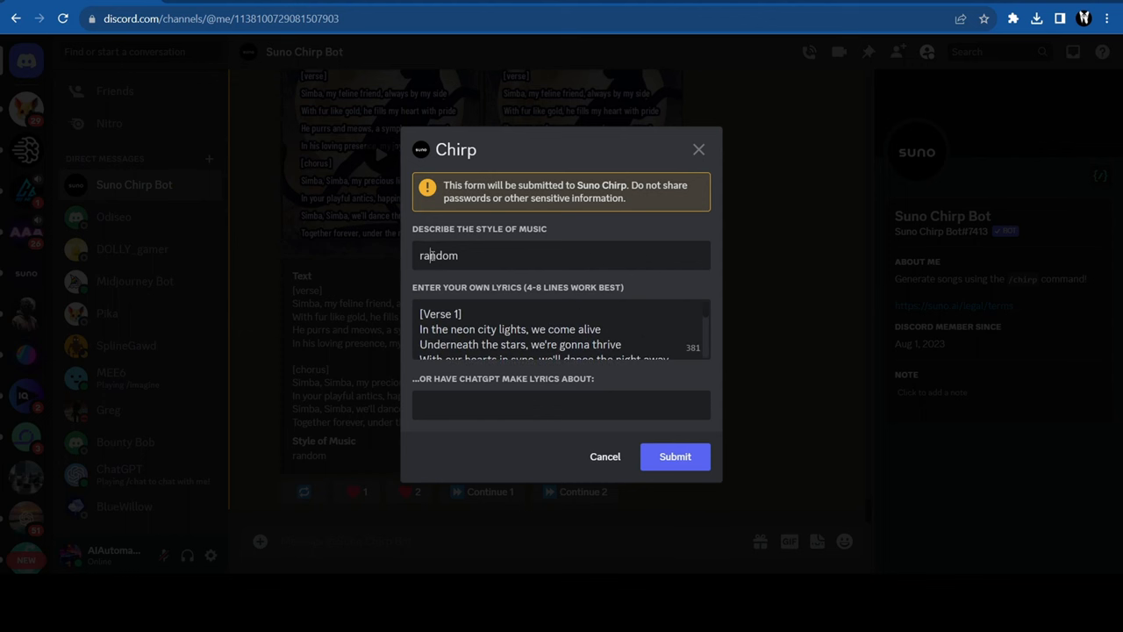
# Change the Chirp style from 'random' to 'Pop' and submit the neon-city lyrics.
pyautogui.click(562, 255)
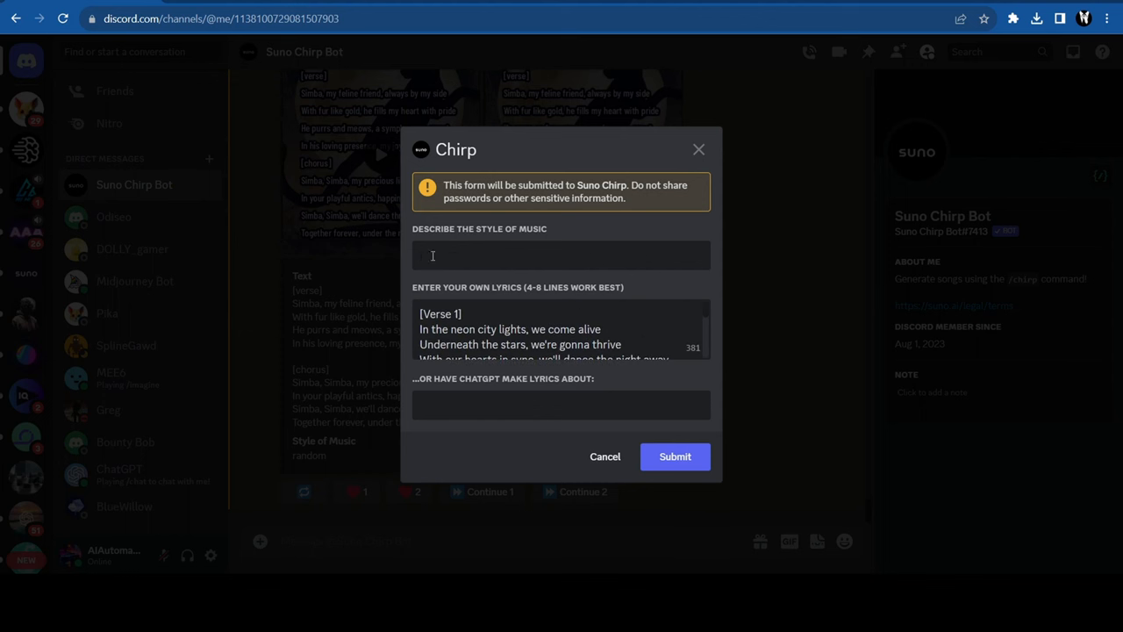
pyautogui.write('Pop')
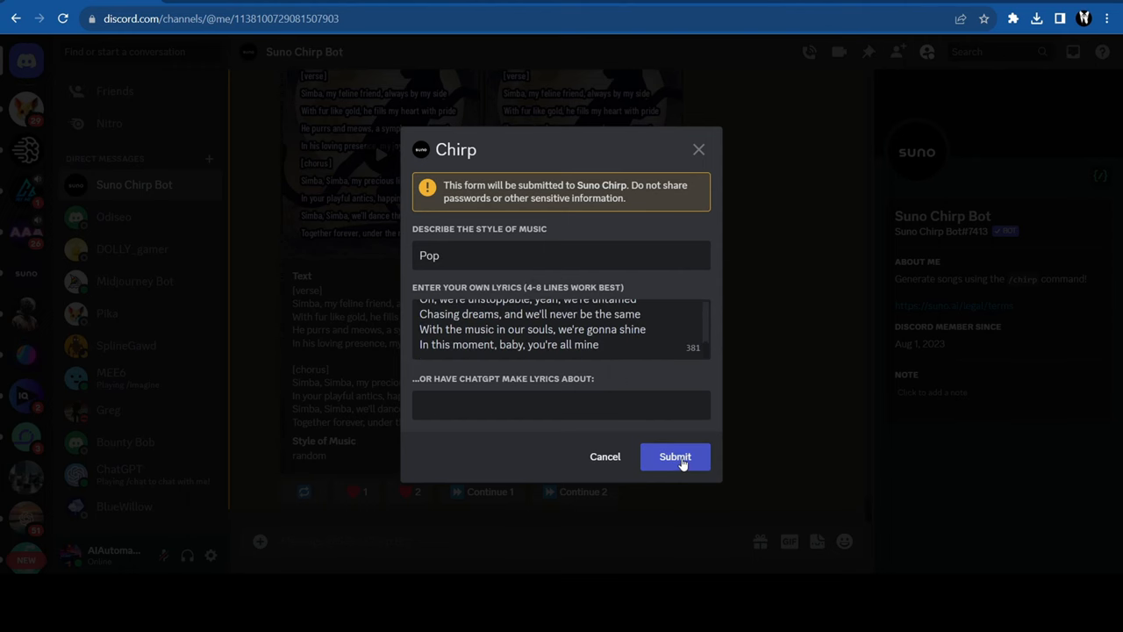
pyautogui.click(674, 456)
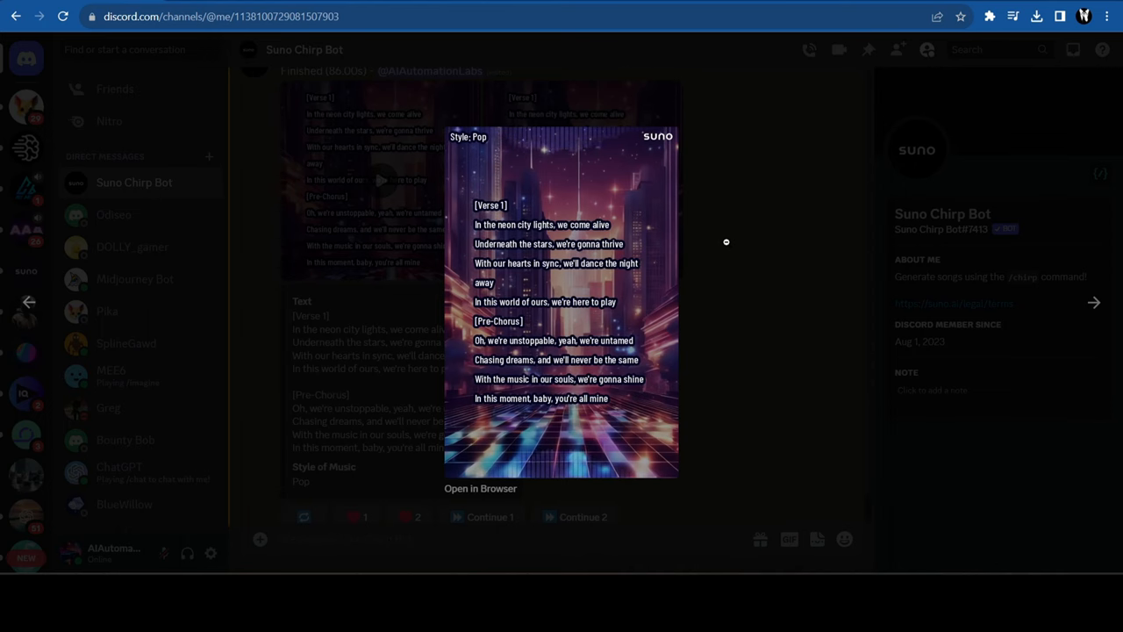
# Close the cover preview, start Continue 2 on the neon-city Pop song, and select the chorus lyrics.
pyautogui.click(726, 242)
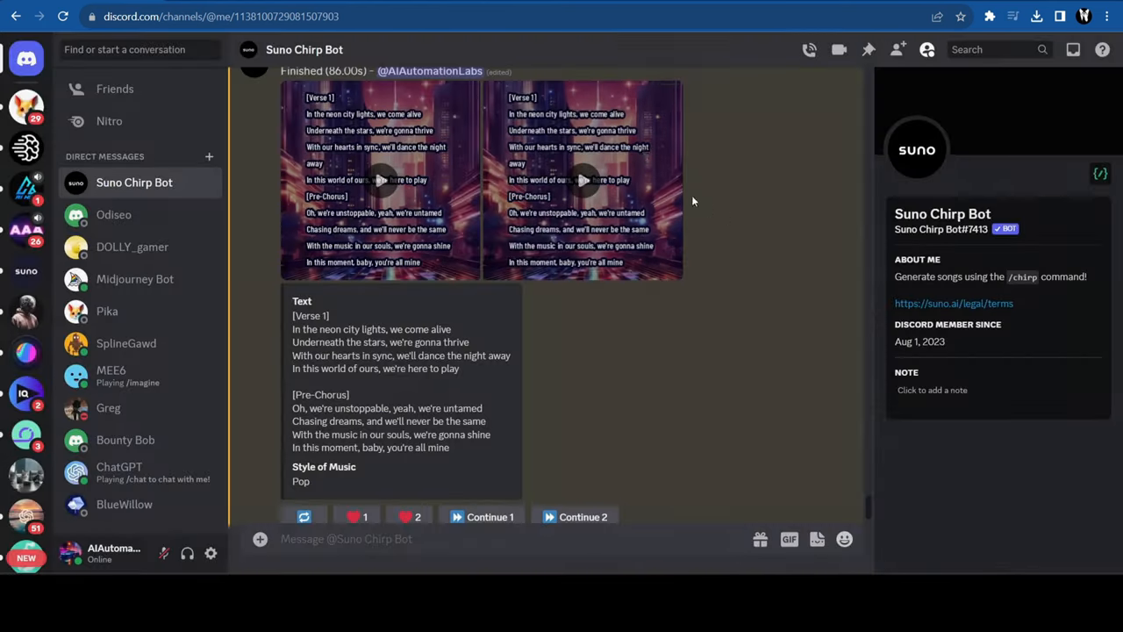
pyautogui.click(381, 180)
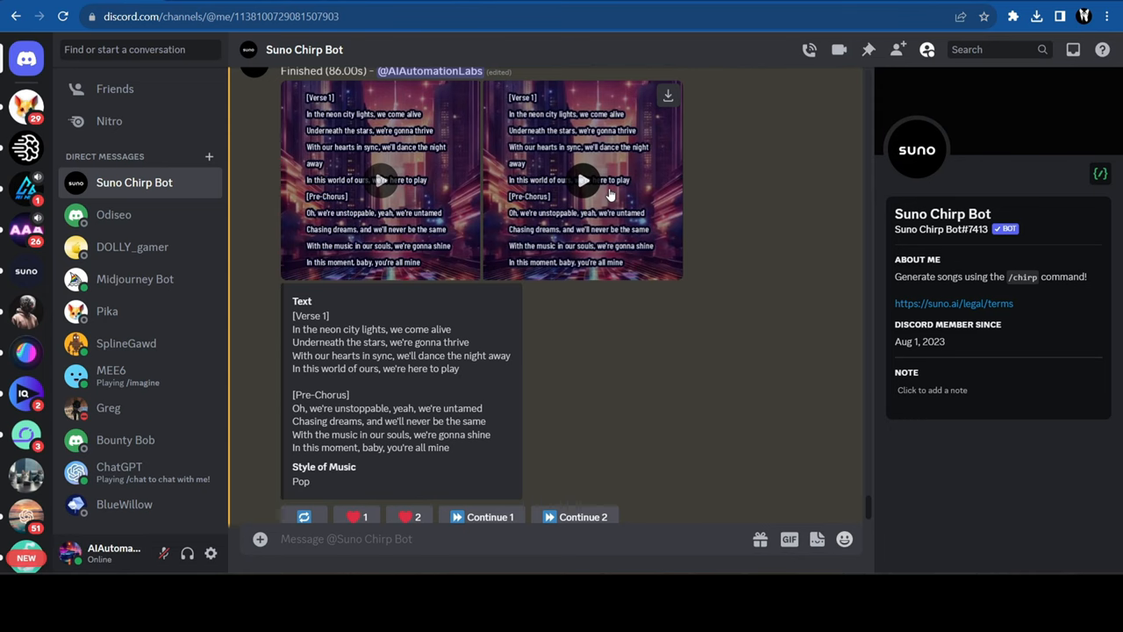
pyautogui.scroll(-3)
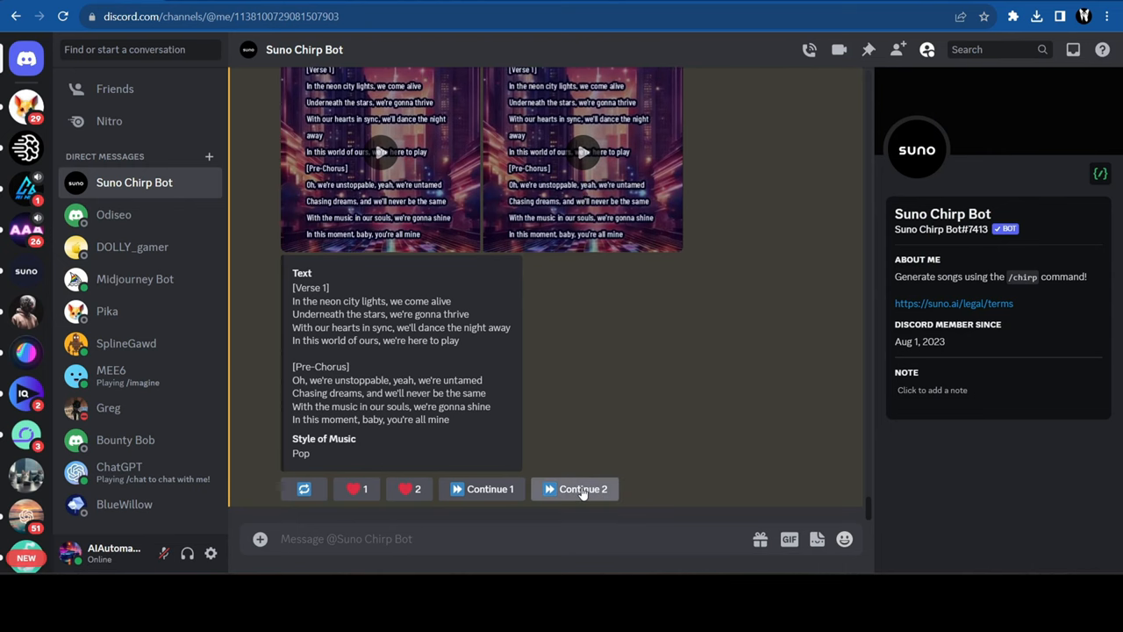
pyautogui.click(583, 489)
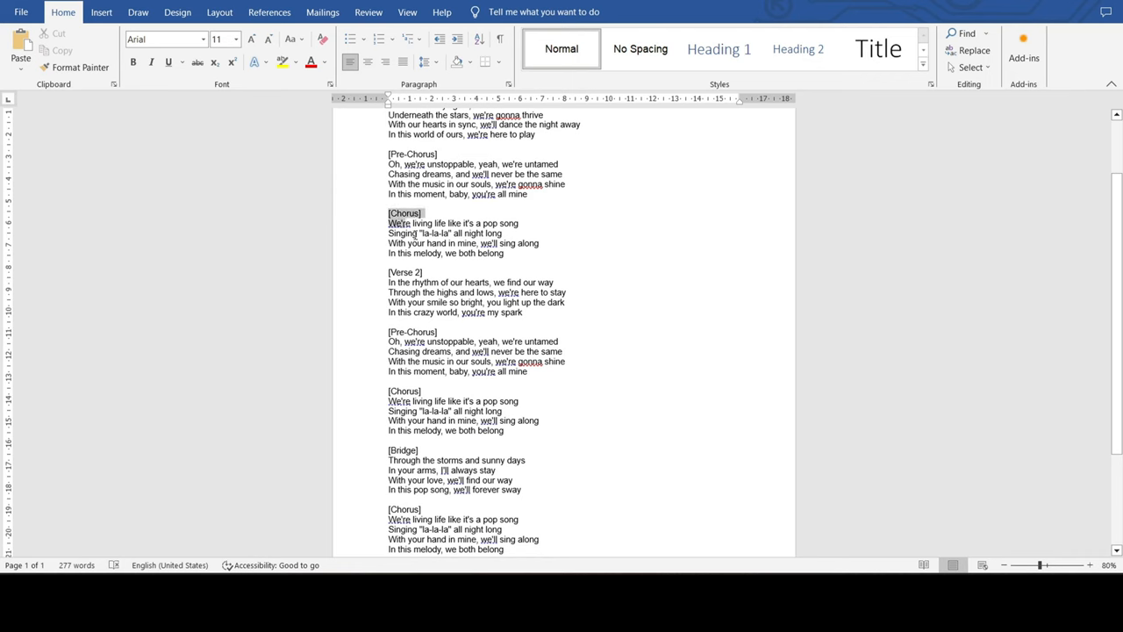
pyautogui.moveTo(389, 223); pyautogui.dragTo(524, 312)
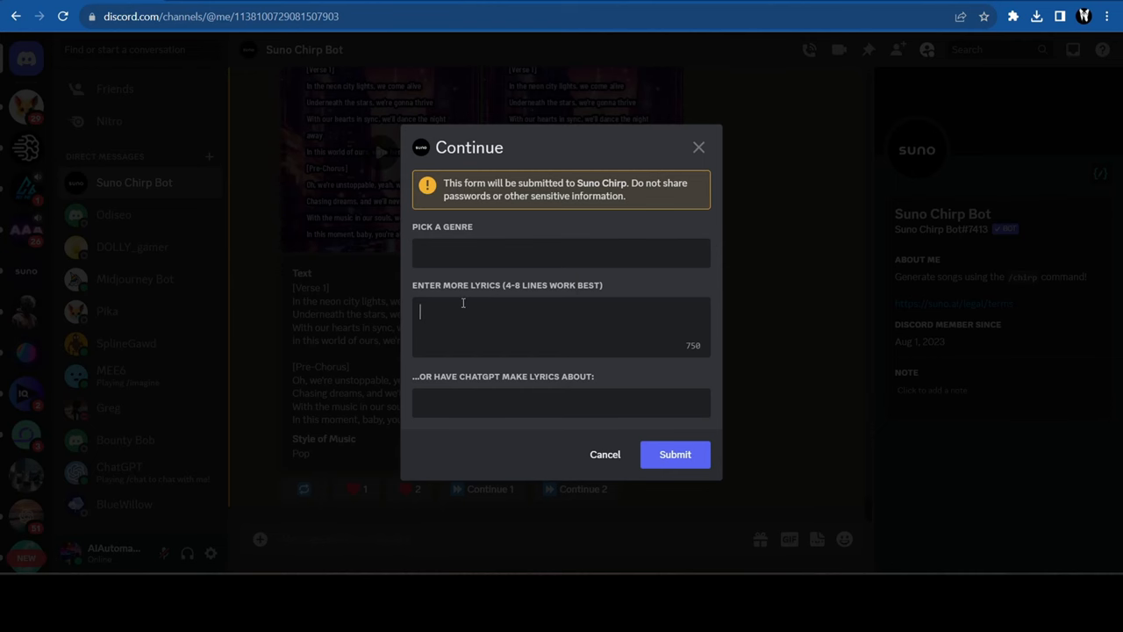
# Submit the continuation with the [Chorus] and Verse 2 lyrics and genre Pop.
pyautogui.write('[Chorus]')
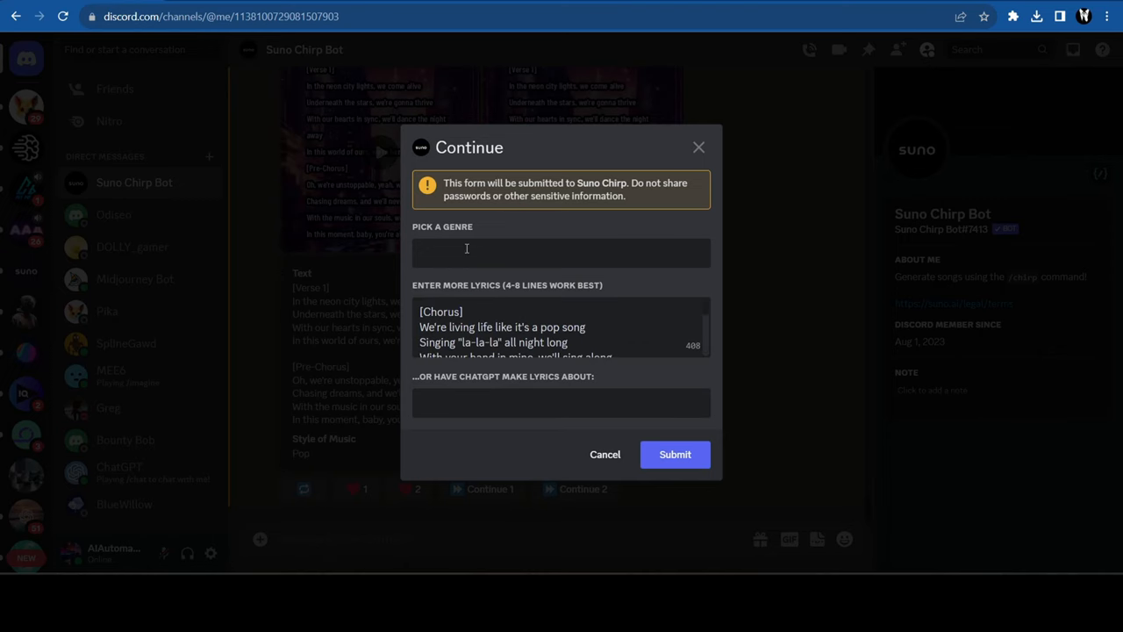
pyautogui.write('Pop')
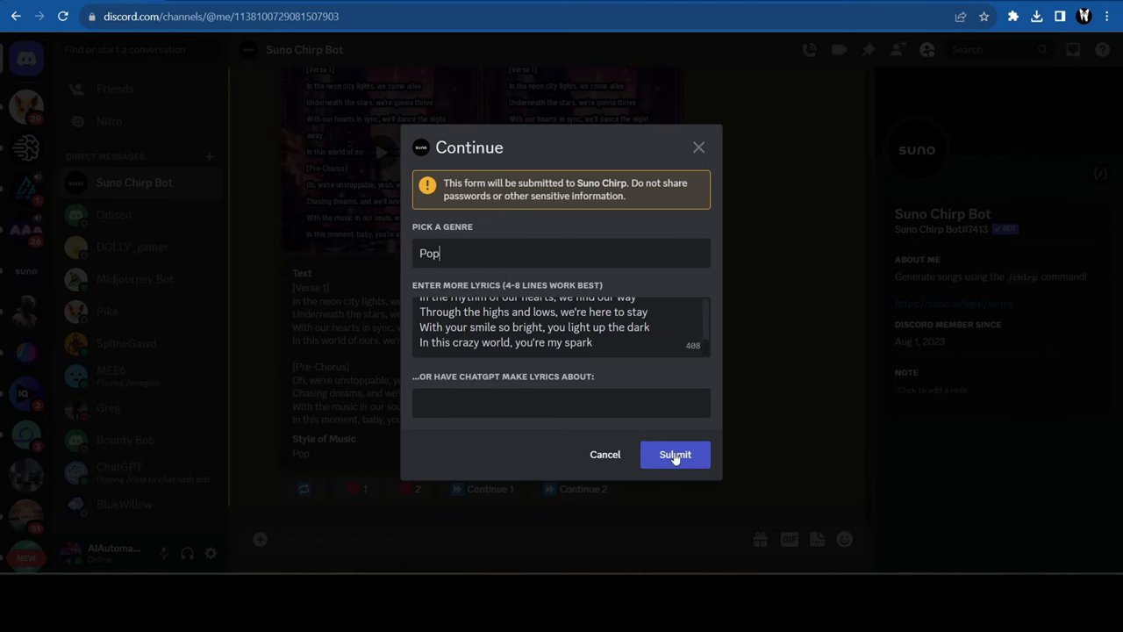
pyautogui.click(675, 455)
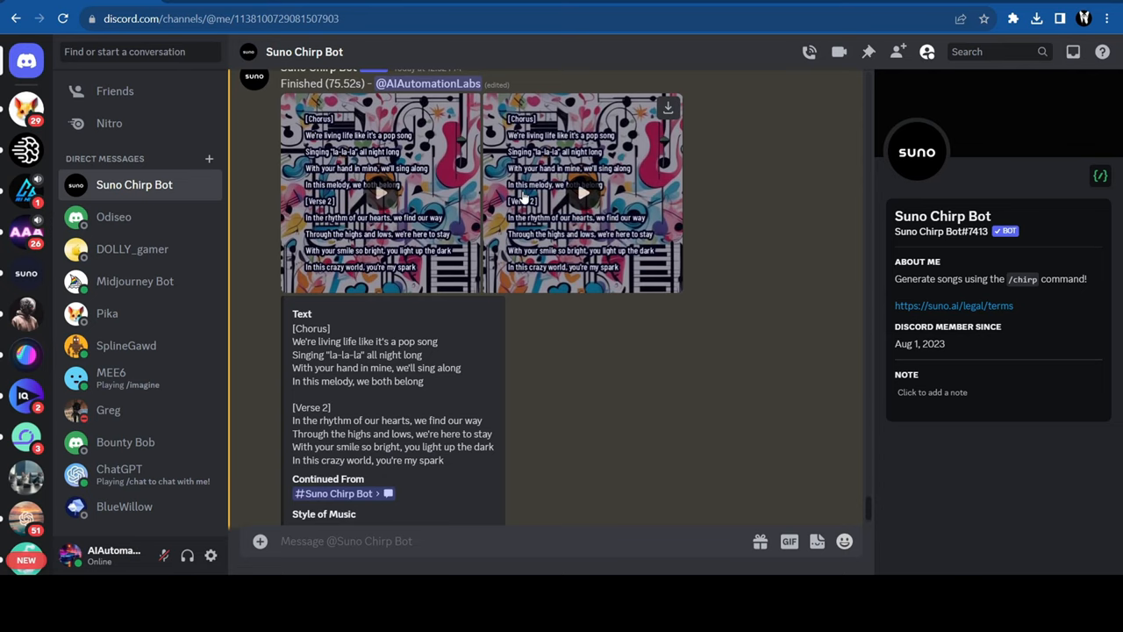
# Open and play the continued Pop clip.
pyautogui.click(583, 193)
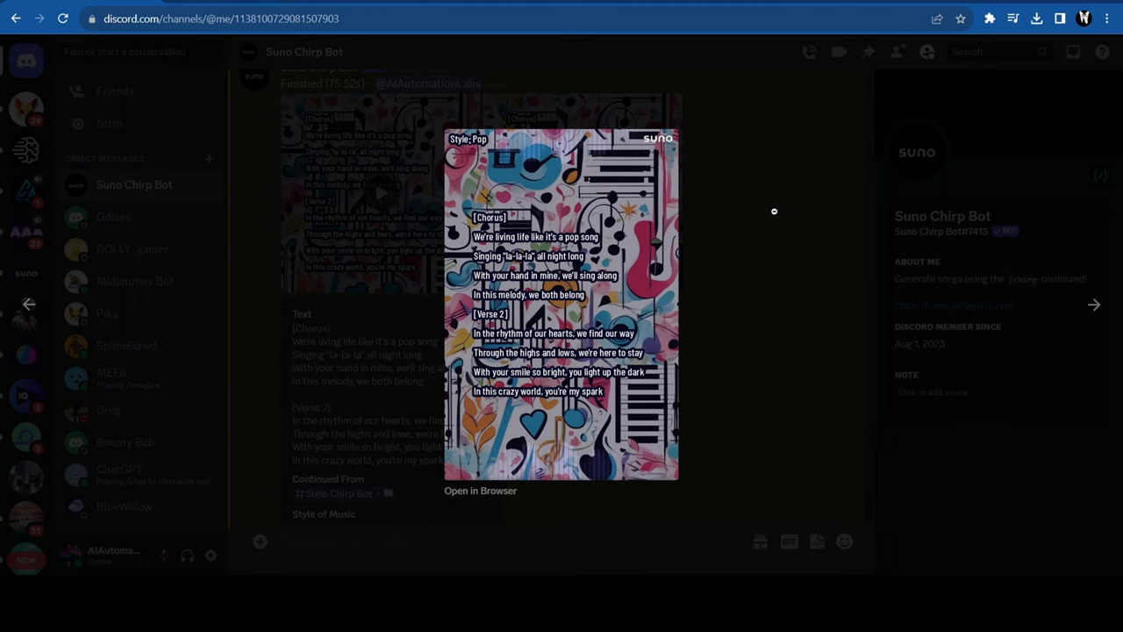
pyautogui.click(562, 303)
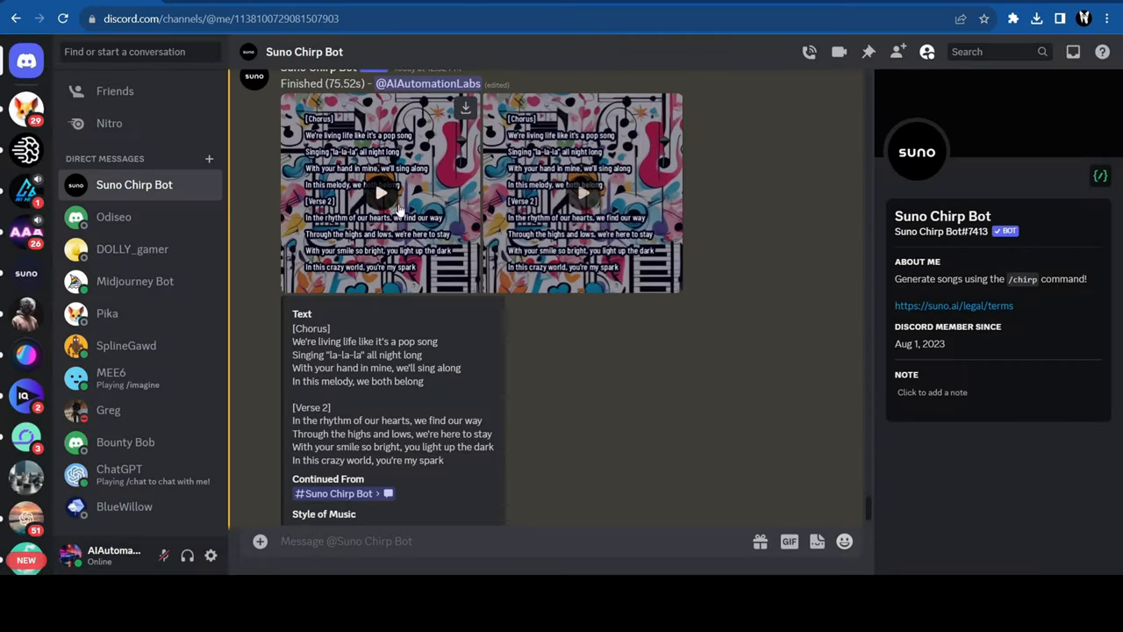
pyautogui.scroll(-3)
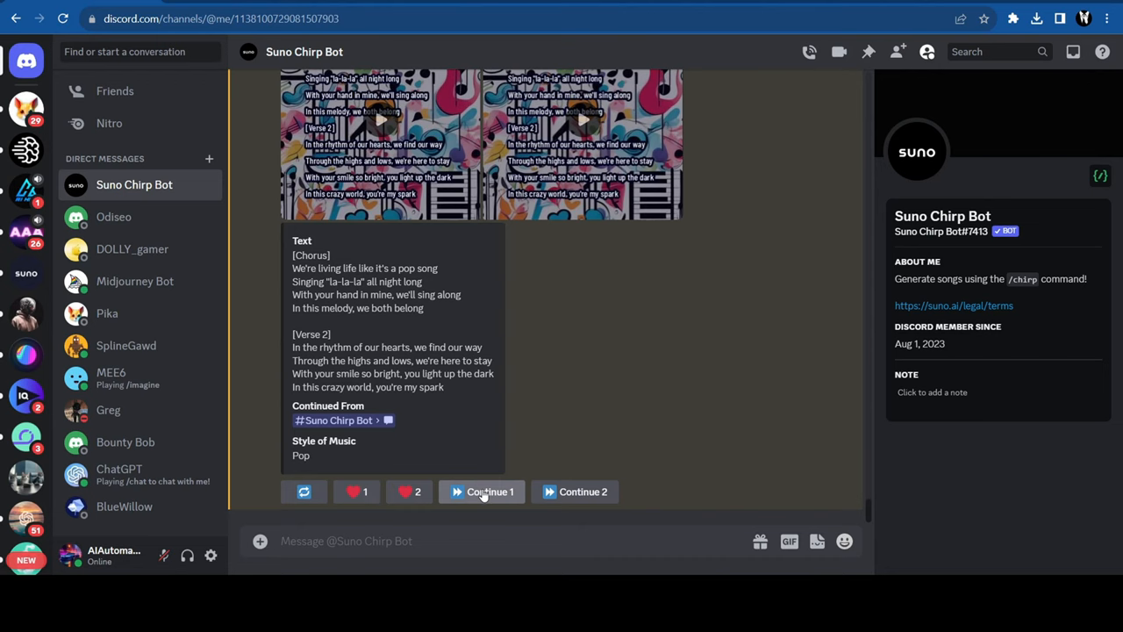
# Submit a Continue 1 request on the first clip using the Pre-Chorus and Chorus lyrics.
pyautogui.click(481, 491)
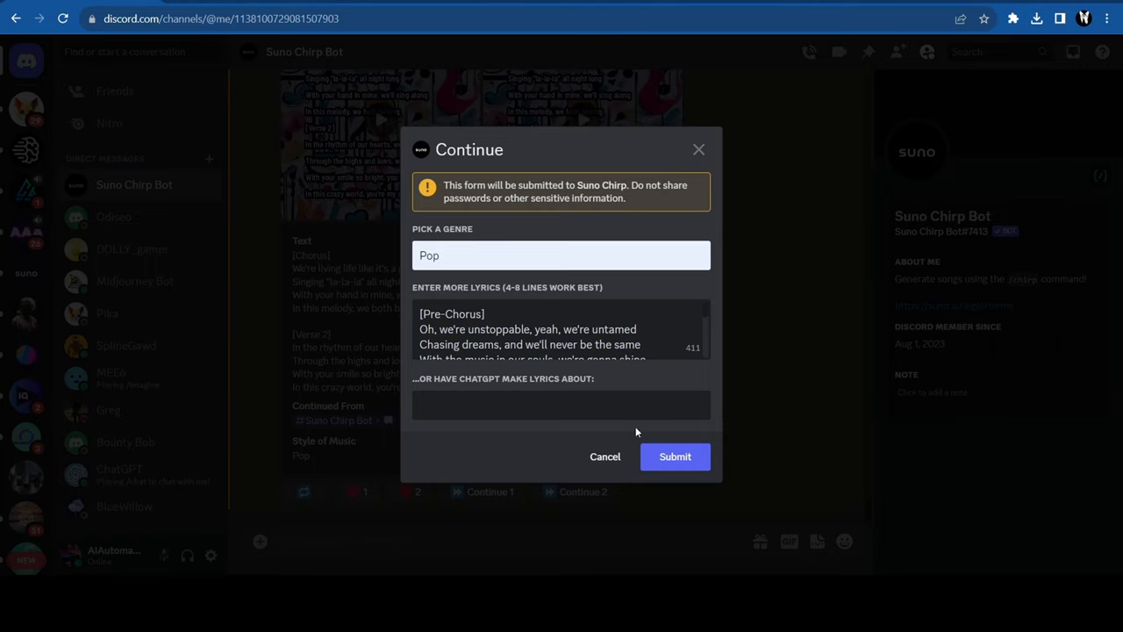
pyautogui.click(675, 456)
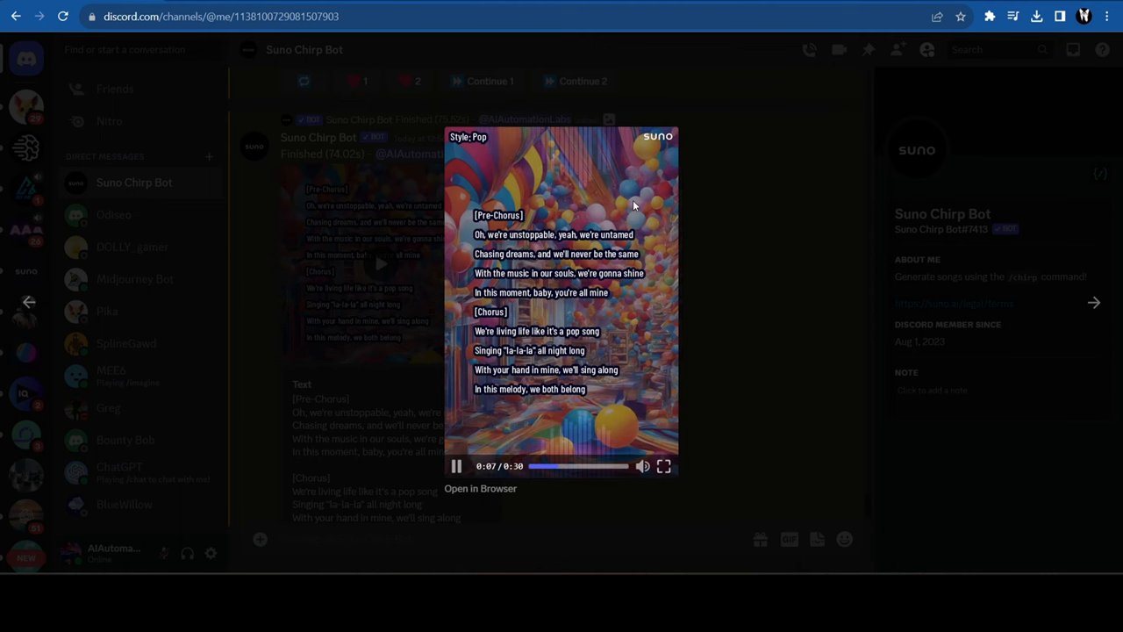
pyautogui.moveTo(650, 227)
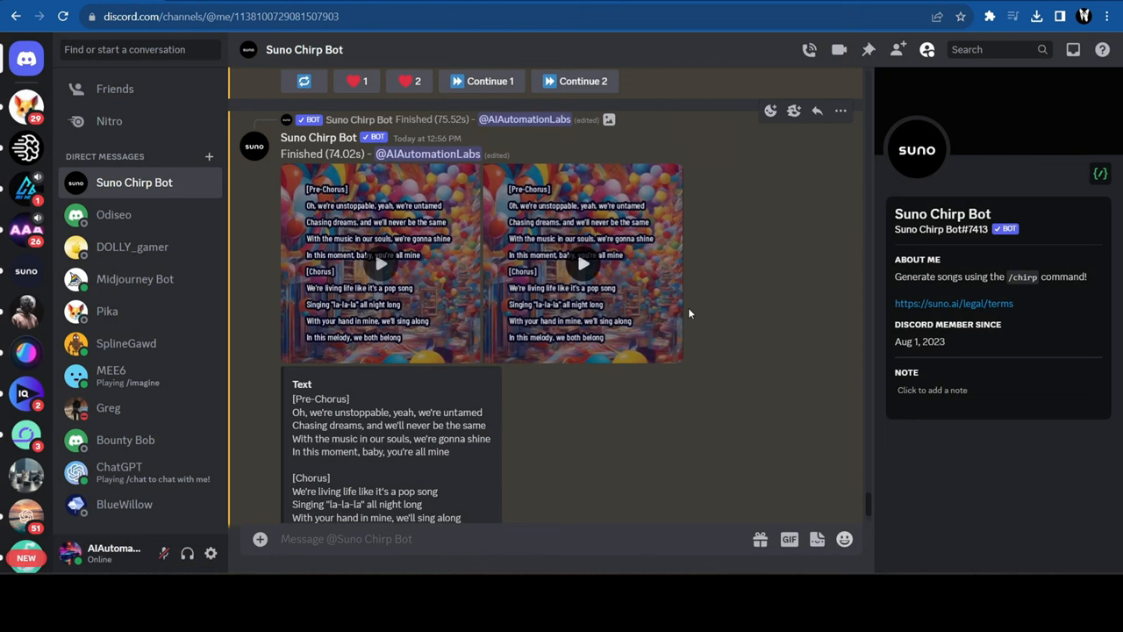
# Scroll down to the bot's assembled full Pop song and play it.
pyautogui.scroll(-3)
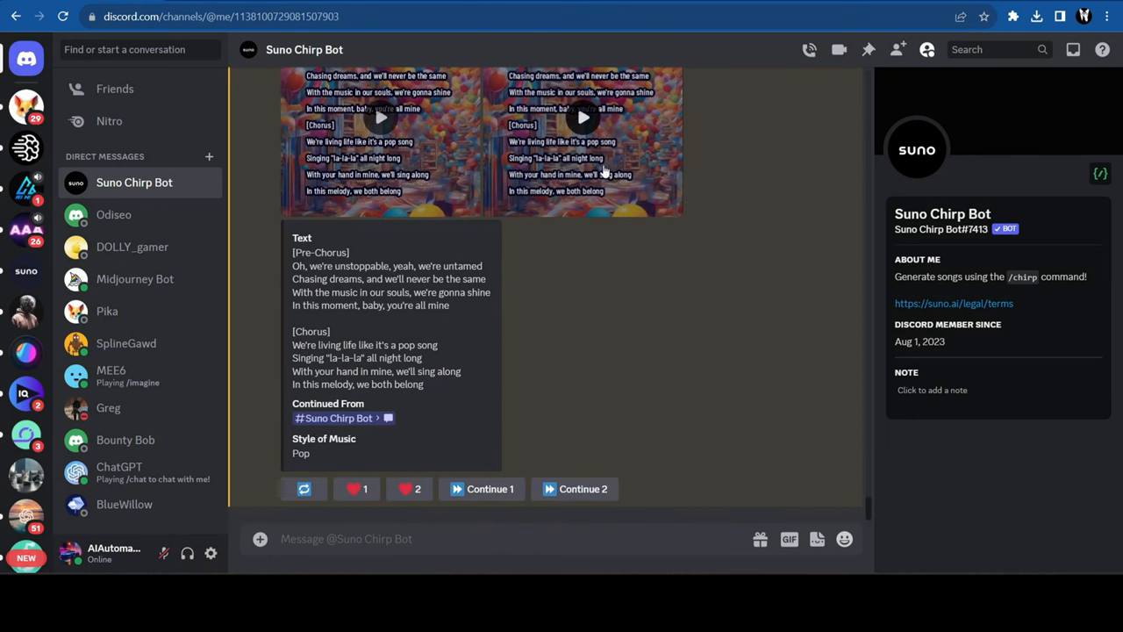
pyautogui.moveTo(636, 143)
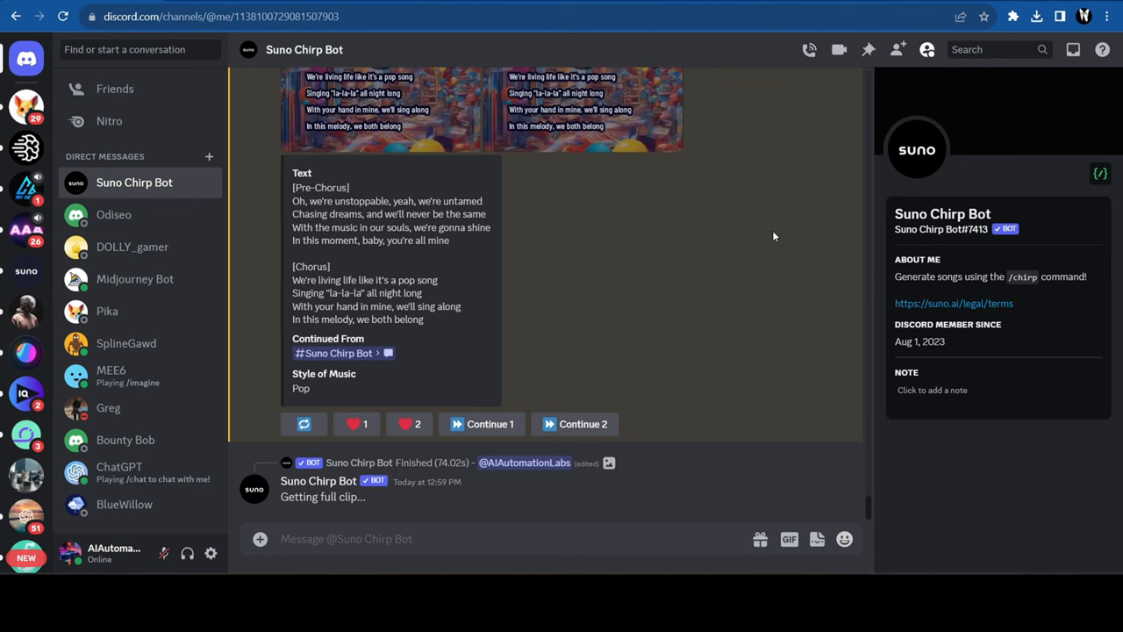
pyautogui.scroll(-3)
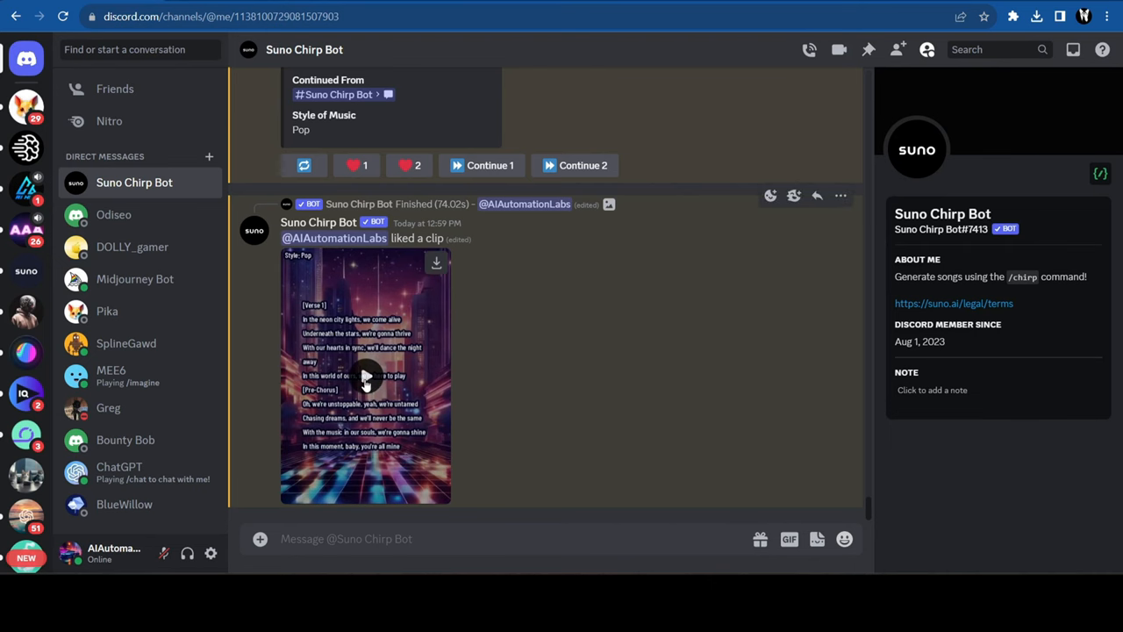
pyautogui.click(366, 376)
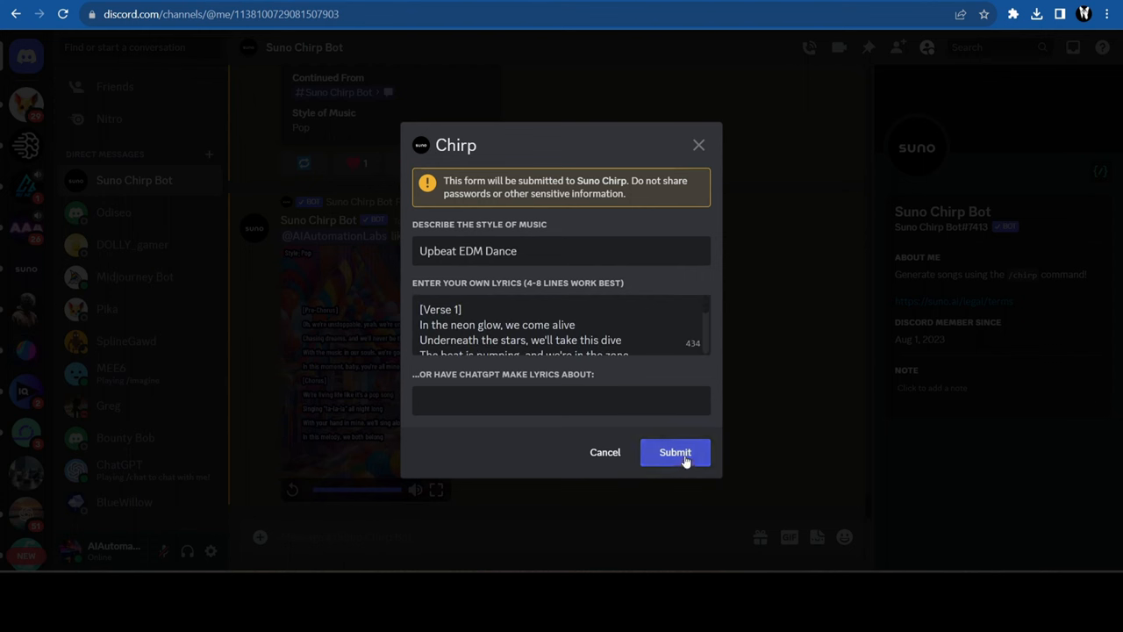
# Submit the Upbeat EDM Dance request with the neon glow lyrics.
pyautogui.click(675, 452)
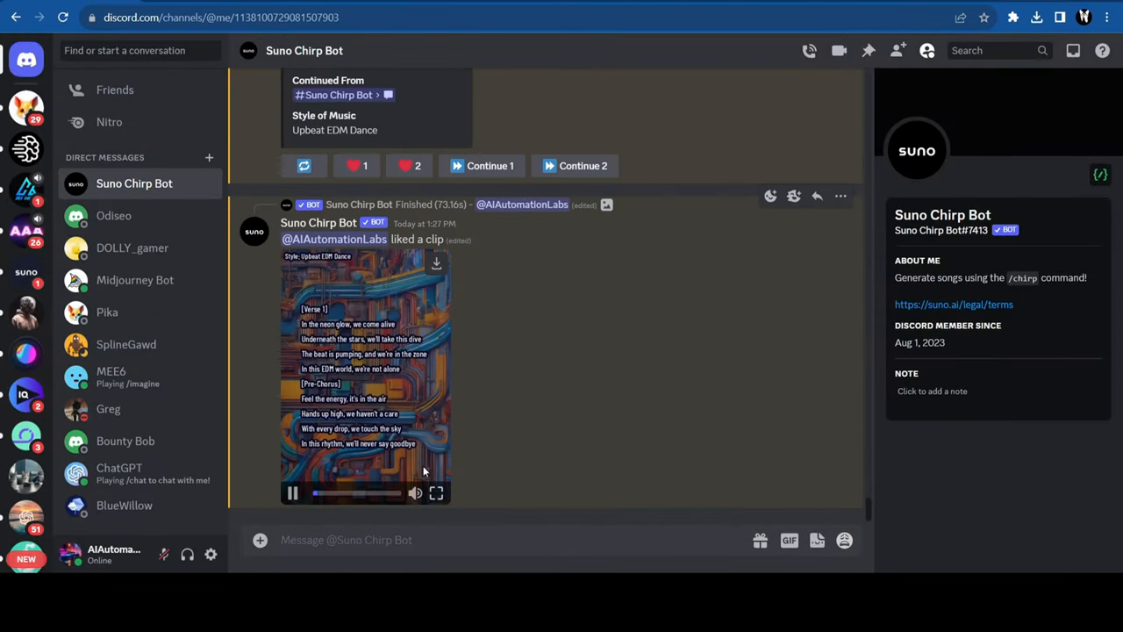
pyautogui.scroll(-3)
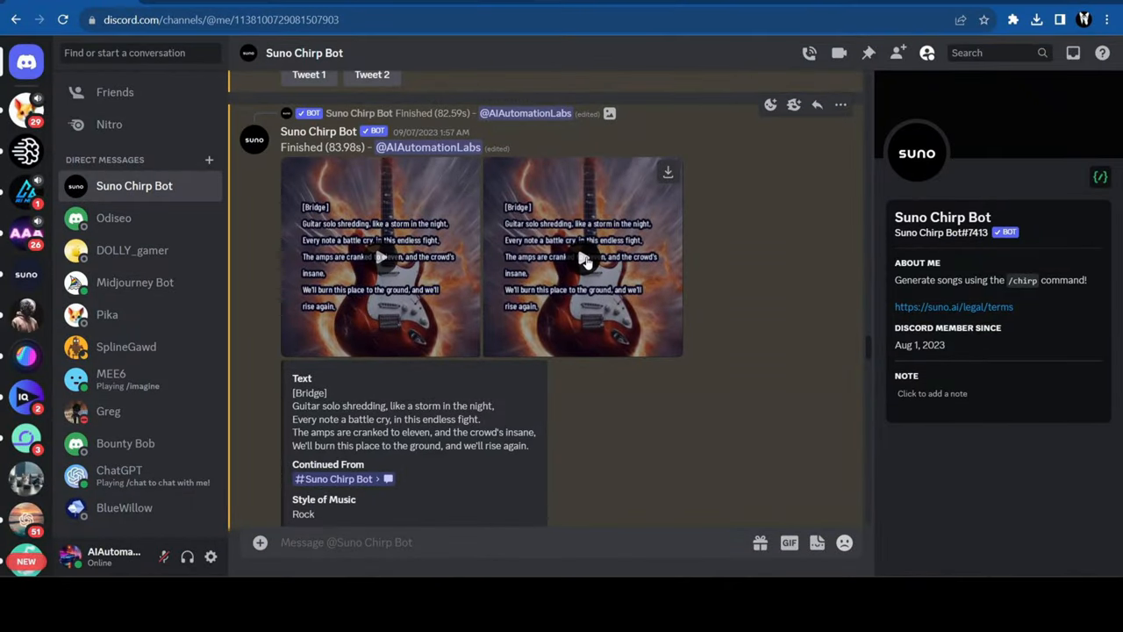
# Play the Rock guitar-solo, Rap and Warrior Chanting clips one after another.
pyautogui.click(583, 257)
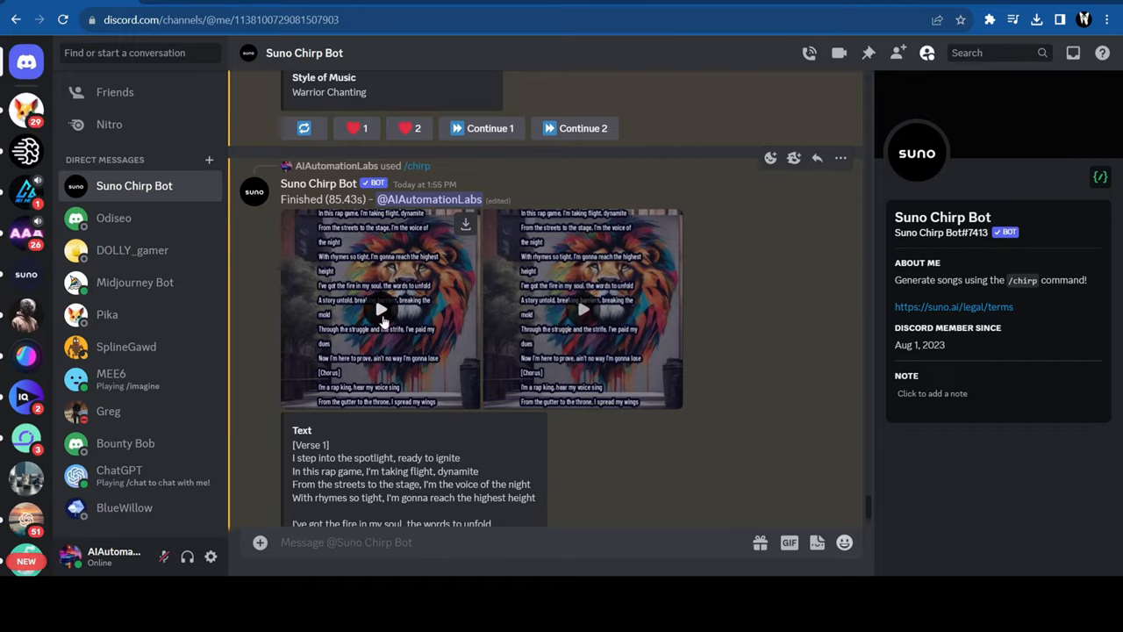
pyautogui.click(381, 309)
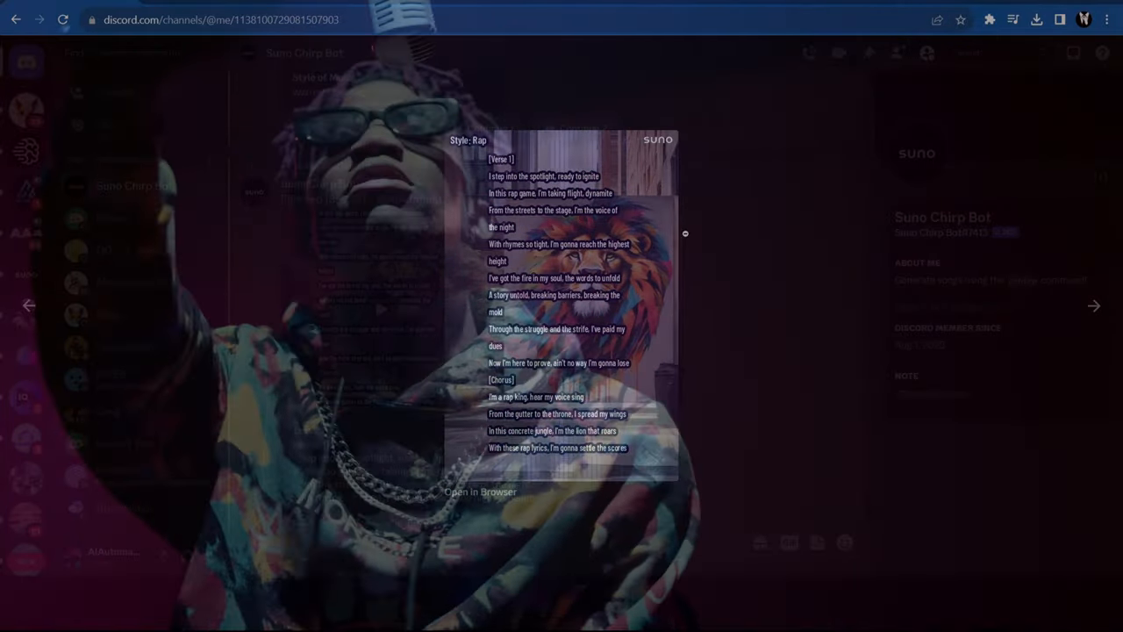
pyautogui.click(455, 469)
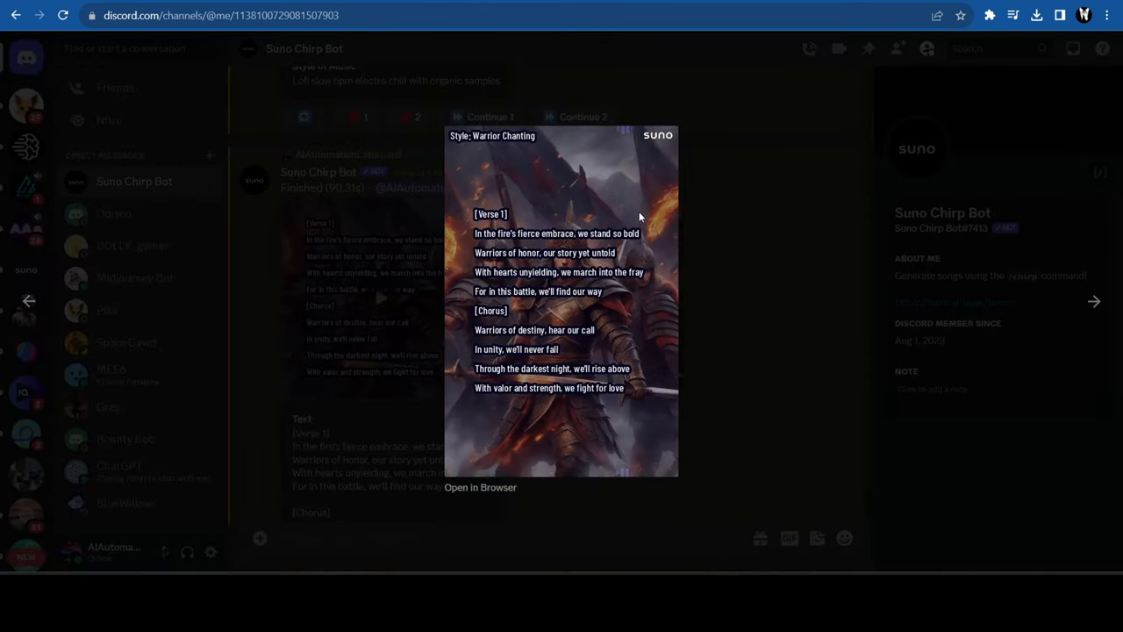
pyautogui.click(561, 298)
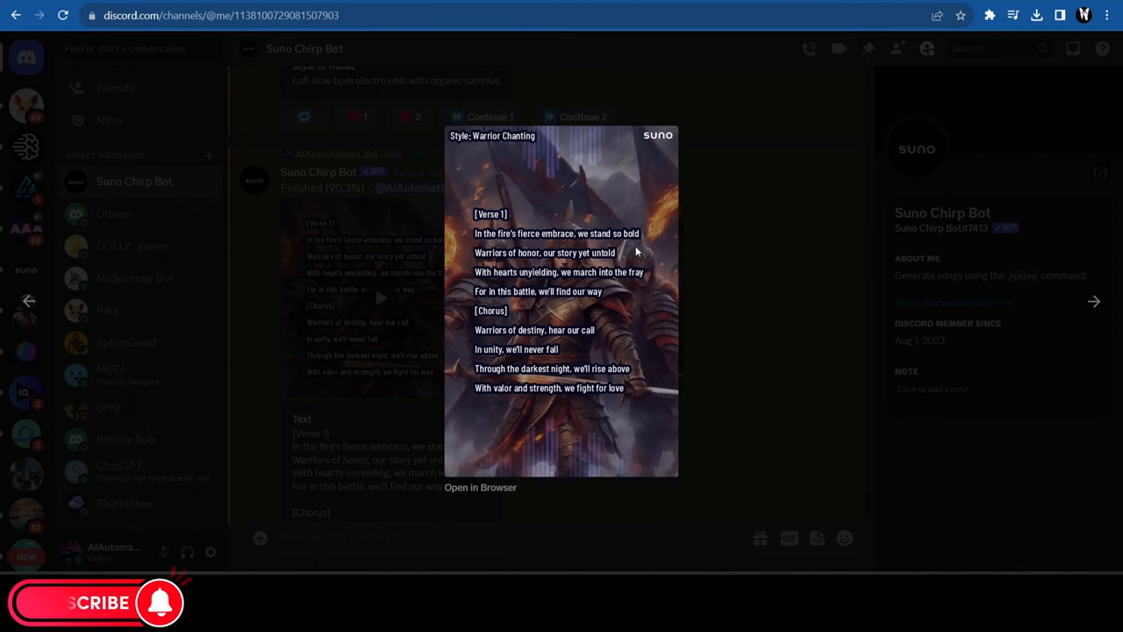
pyautogui.click(561, 299)
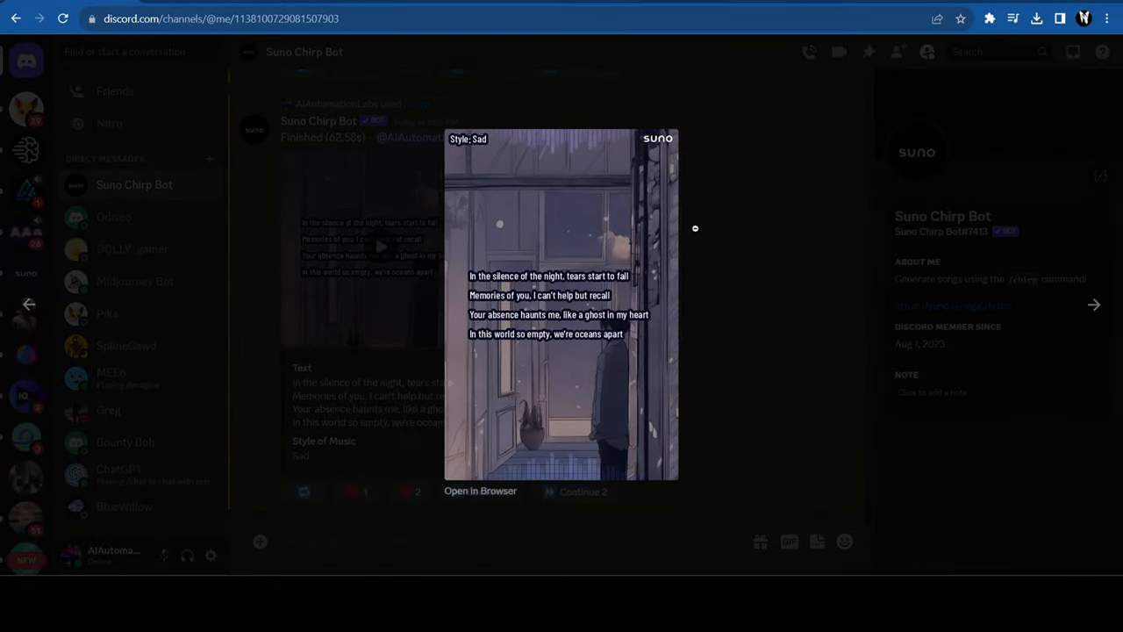
# Play the 27-second Sad-style song about the night's silence and lost memories.
pyautogui.click(561, 302)
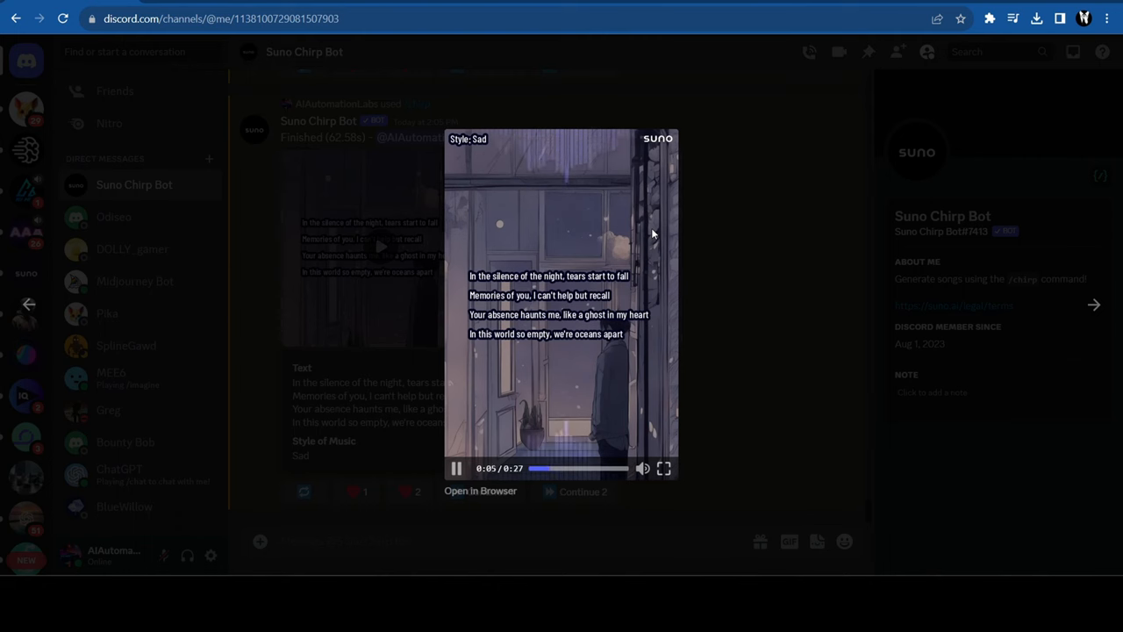
pyautogui.moveTo(623, 238)
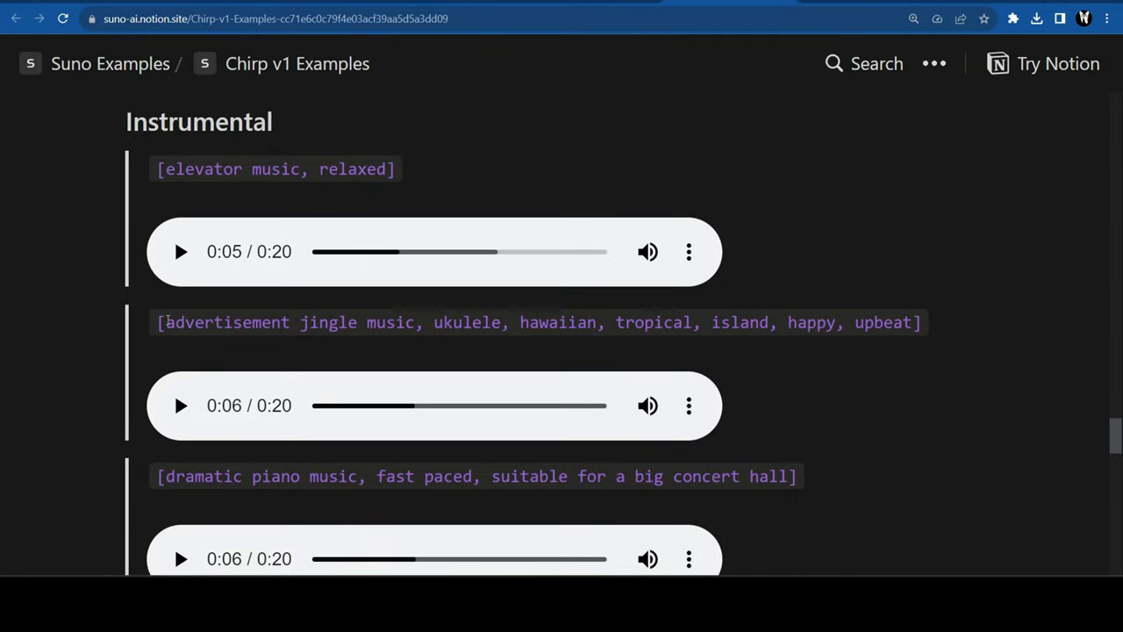
# Play the elevator music and ukulele advertisement jingle examples on the Chirp v1 page.
pyautogui.click(180, 251)
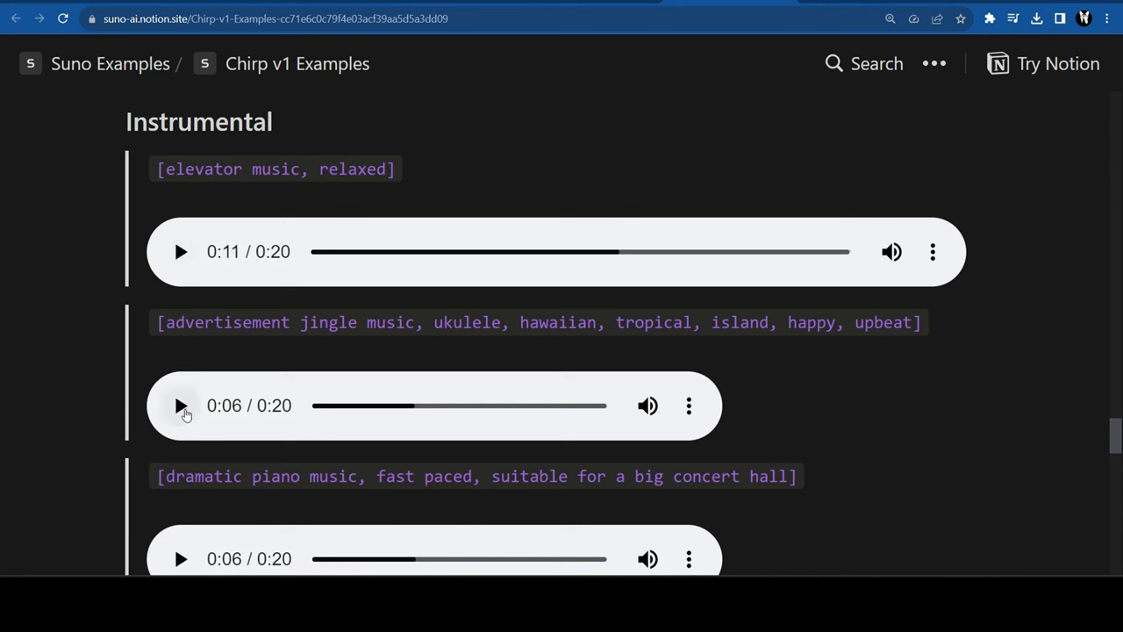
pyautogui.click(180, 406)
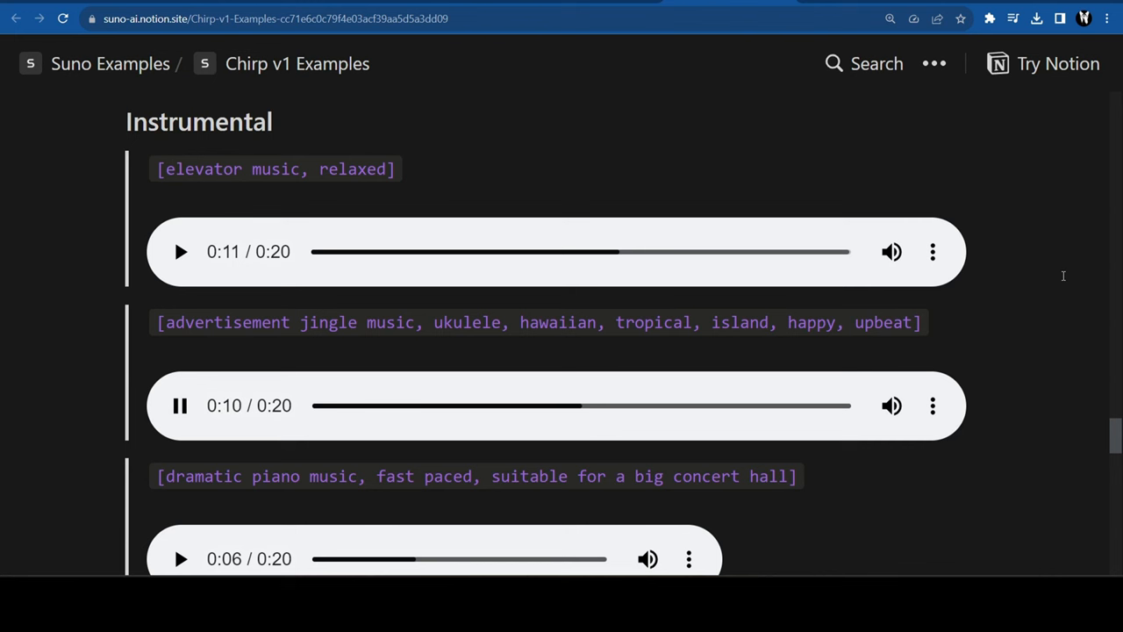
pyautogui.scroll(-3)
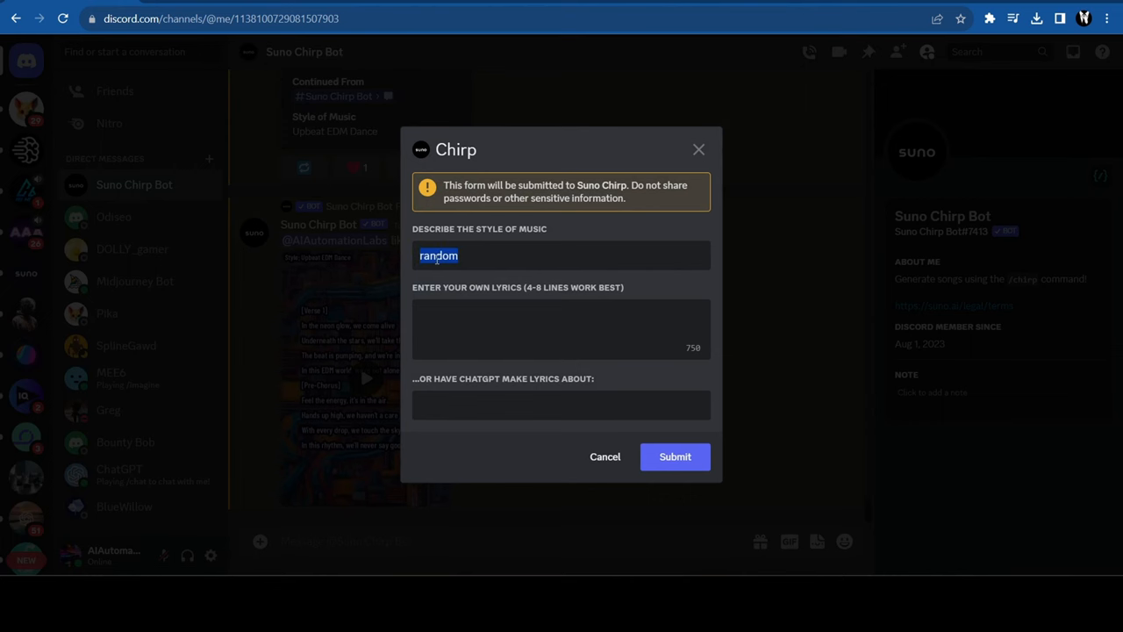
# Submit a Chirp request with style 'Uplifting and motivational instrumental music'.
pyautogui.write('Uplifting and motivational instrumental music')
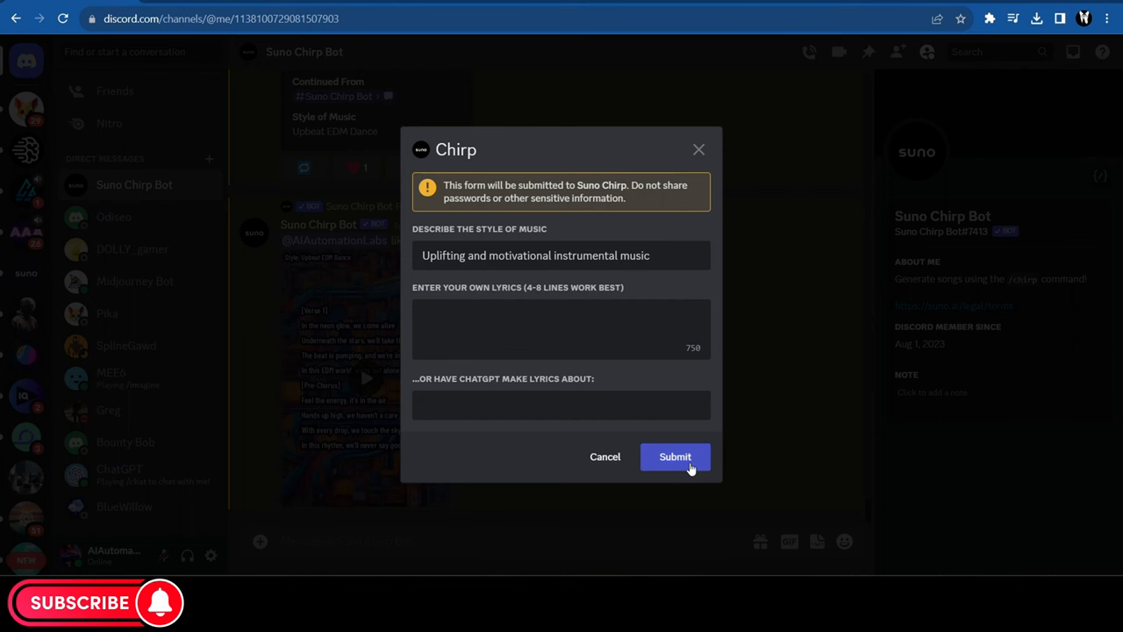
pyautogui.click(675, 456)
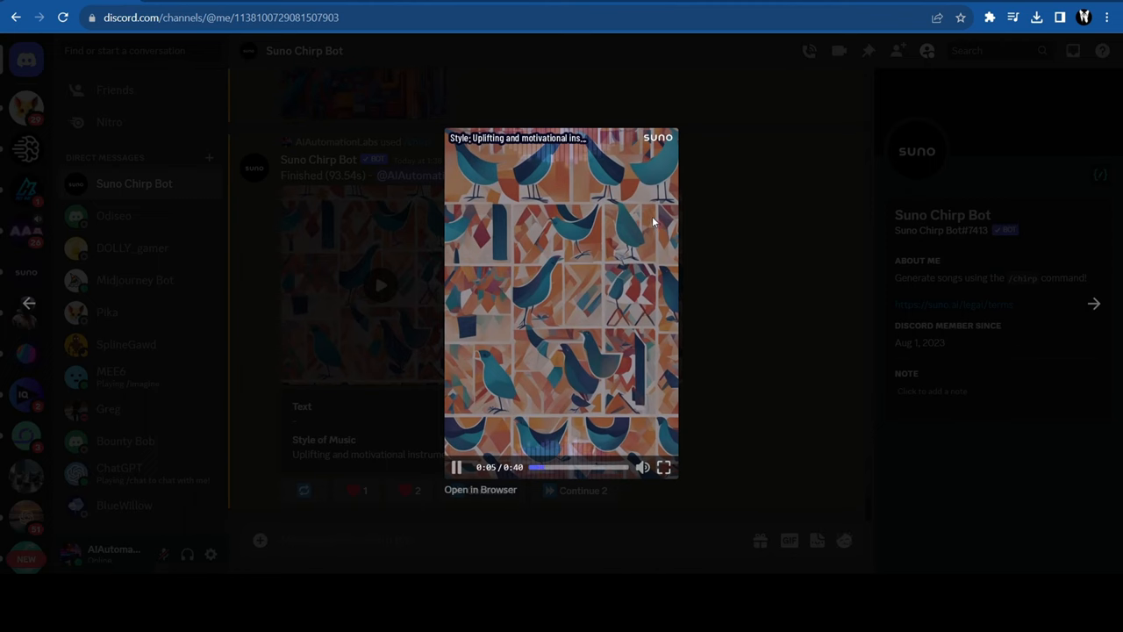
pyautogui.moveTo(775, 226)
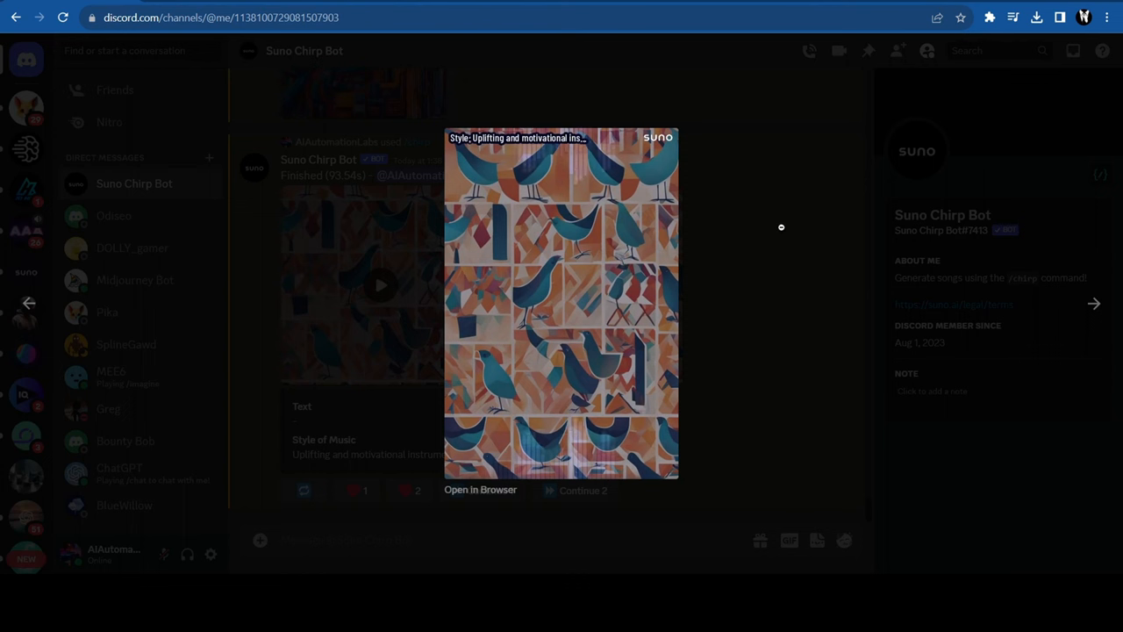
pyautogui.moveTo(788, 234)
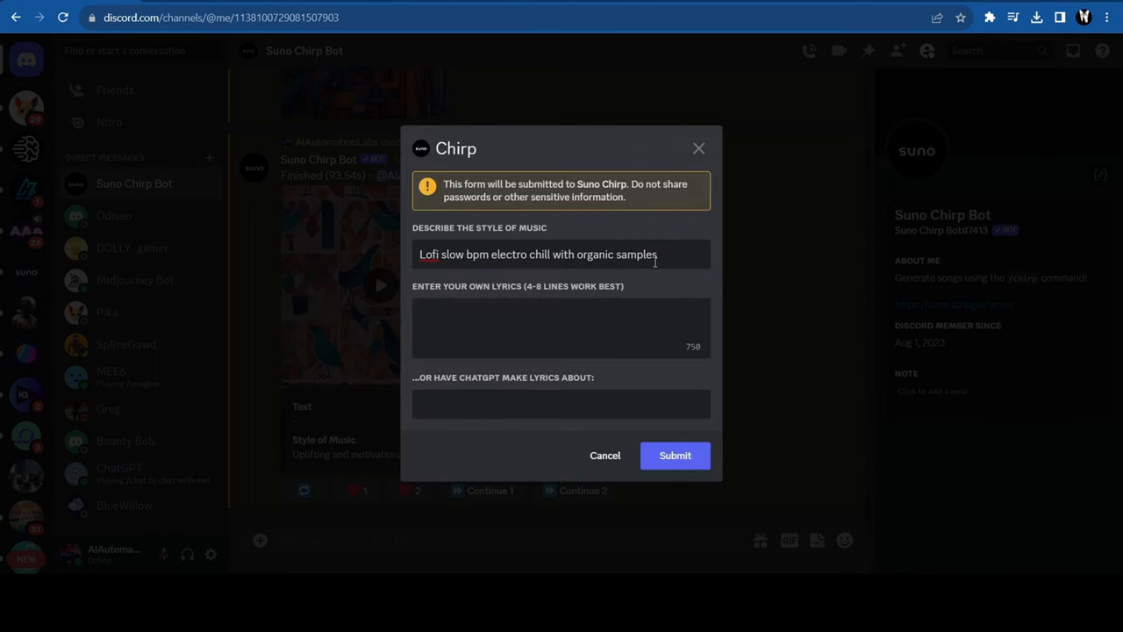
# Submit the lofi slow-bpm electro chill request and play the generated track.
pyautogui.click(675, 454)
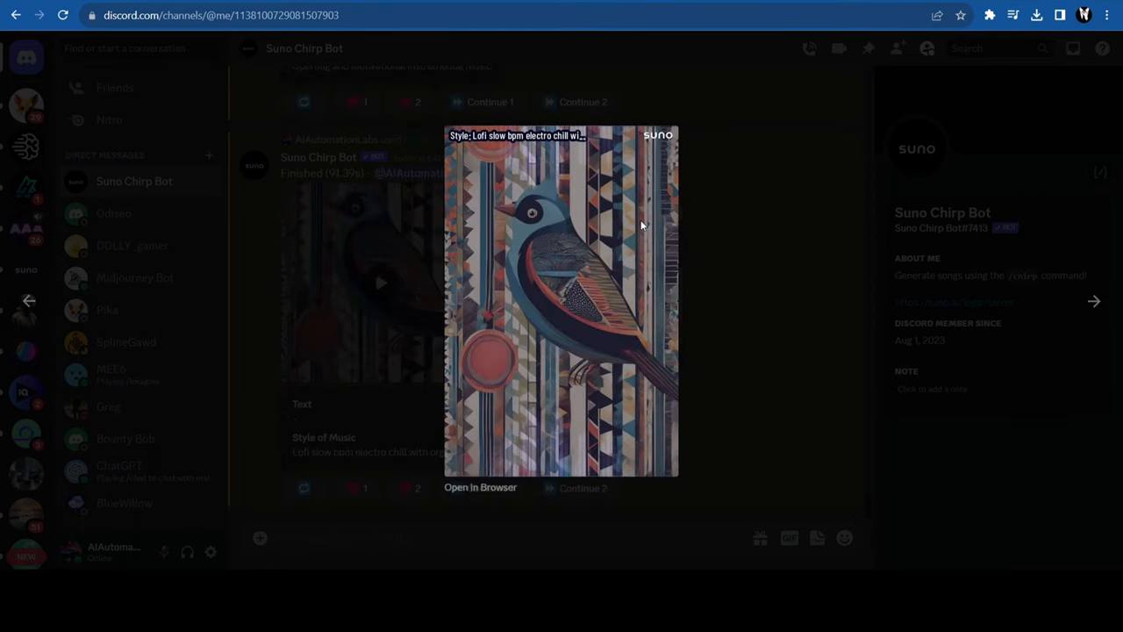
pyautogui.click(561, 299)
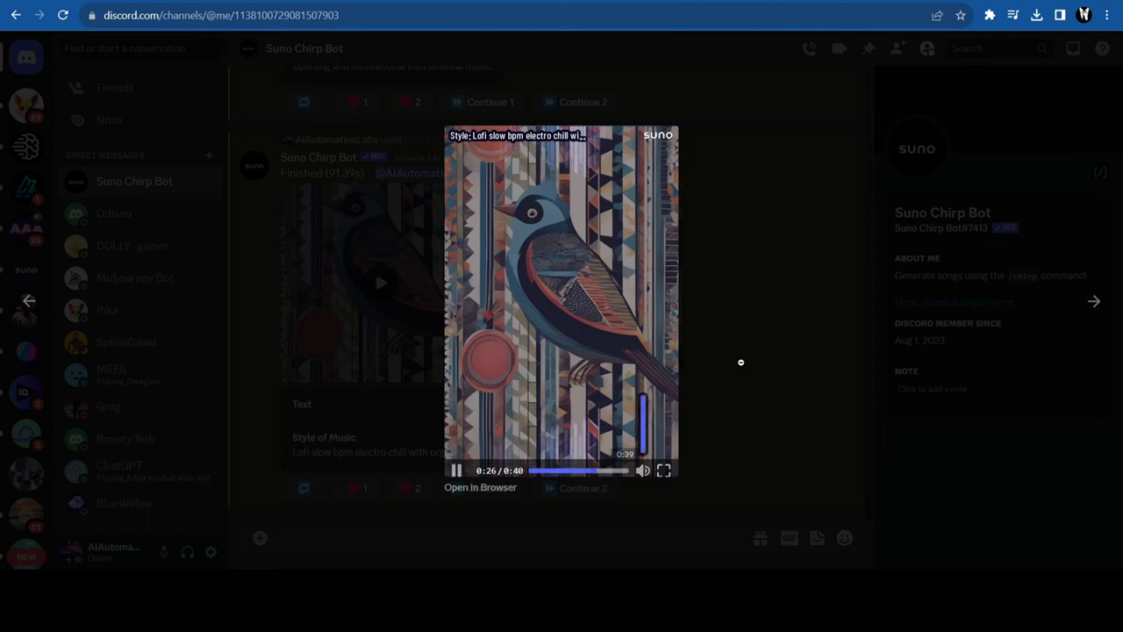
pyautogui.click(741, 362)
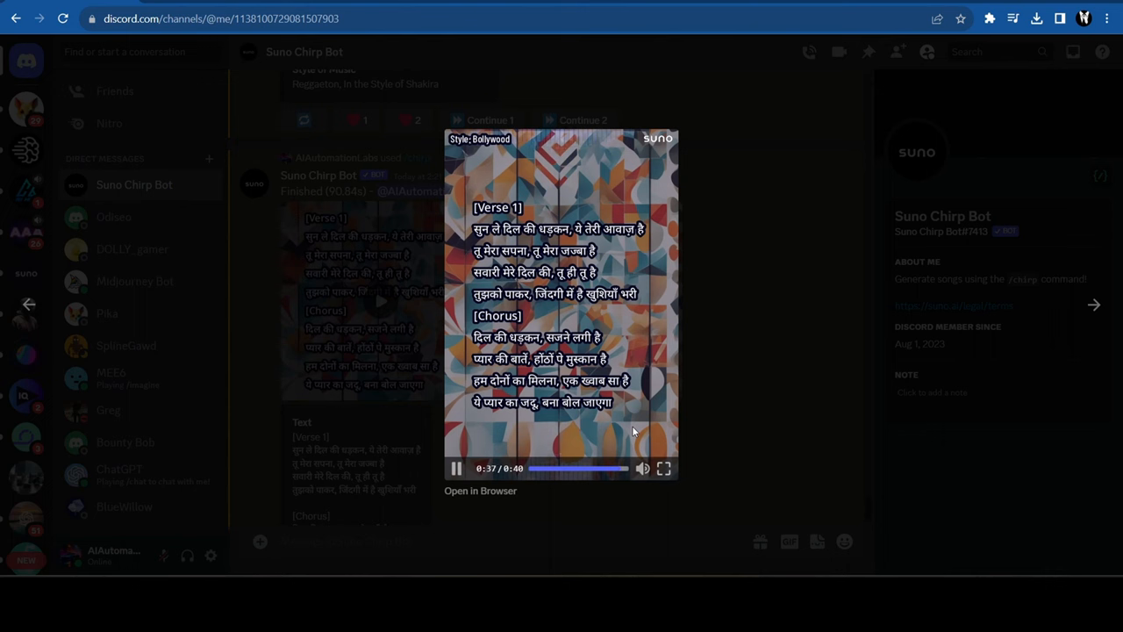
pyautogui.moveTo(621, 401)
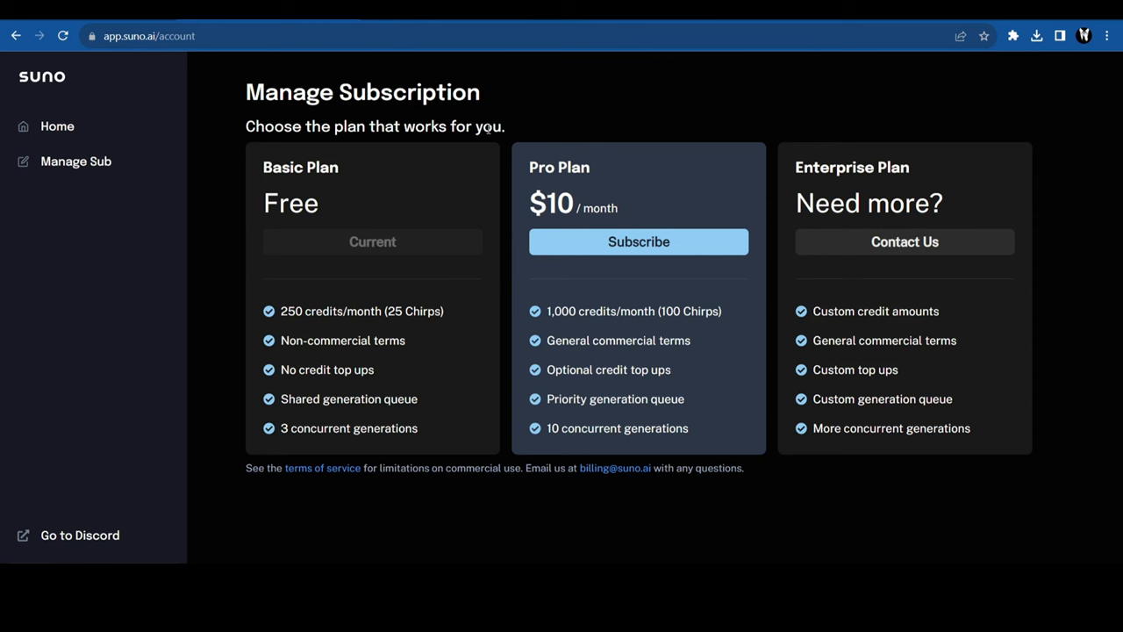
pyautogui.moveTo(614, 159)
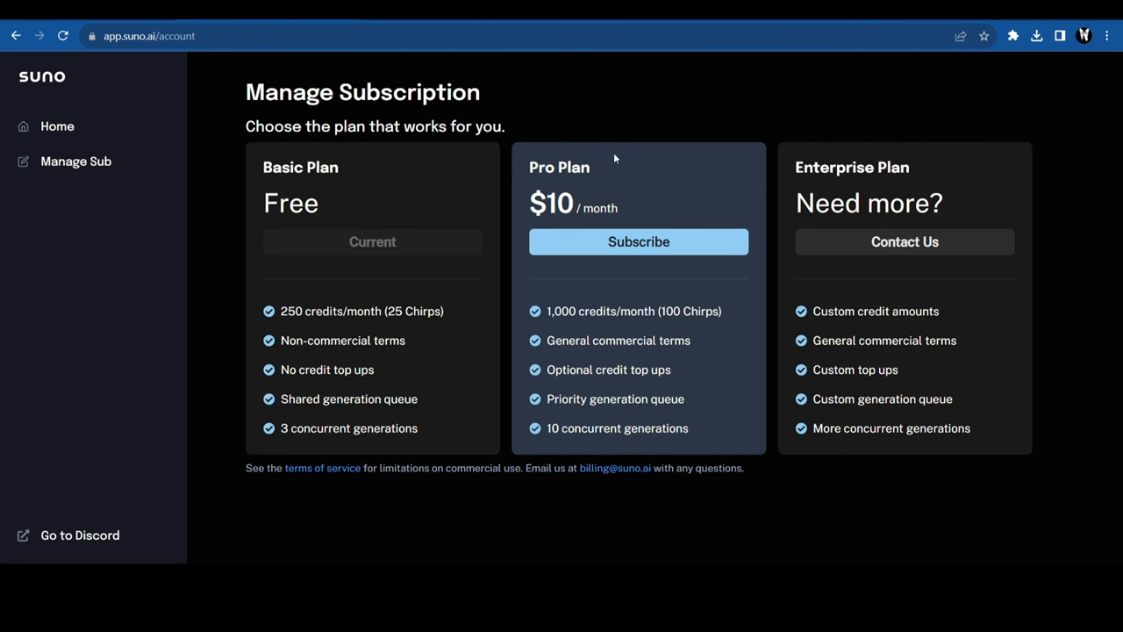
pyautogui.moveTo(340, 213)
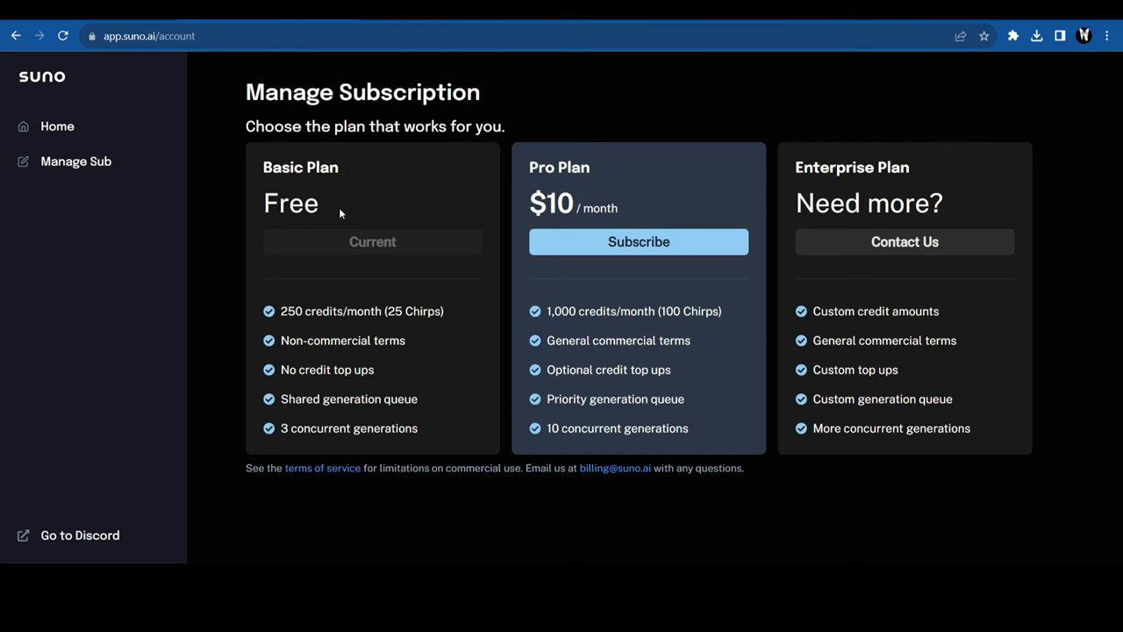
pyautogui.moveTo(281, 311); pyautogui.dragTo(369, 310)
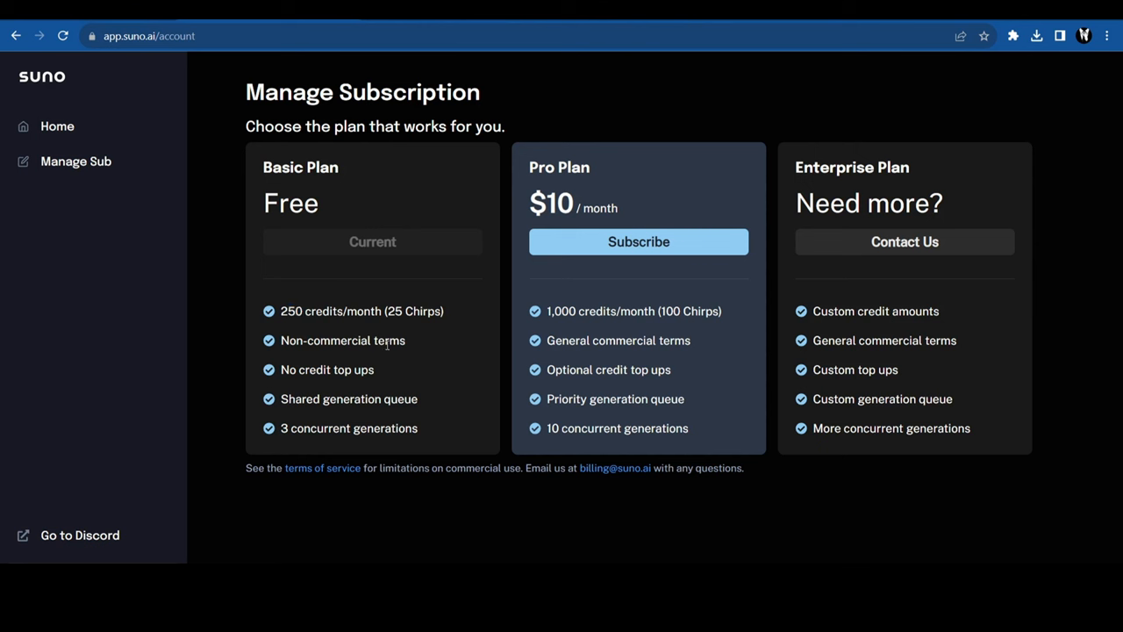
pyautogui.moveTo(688, 211)
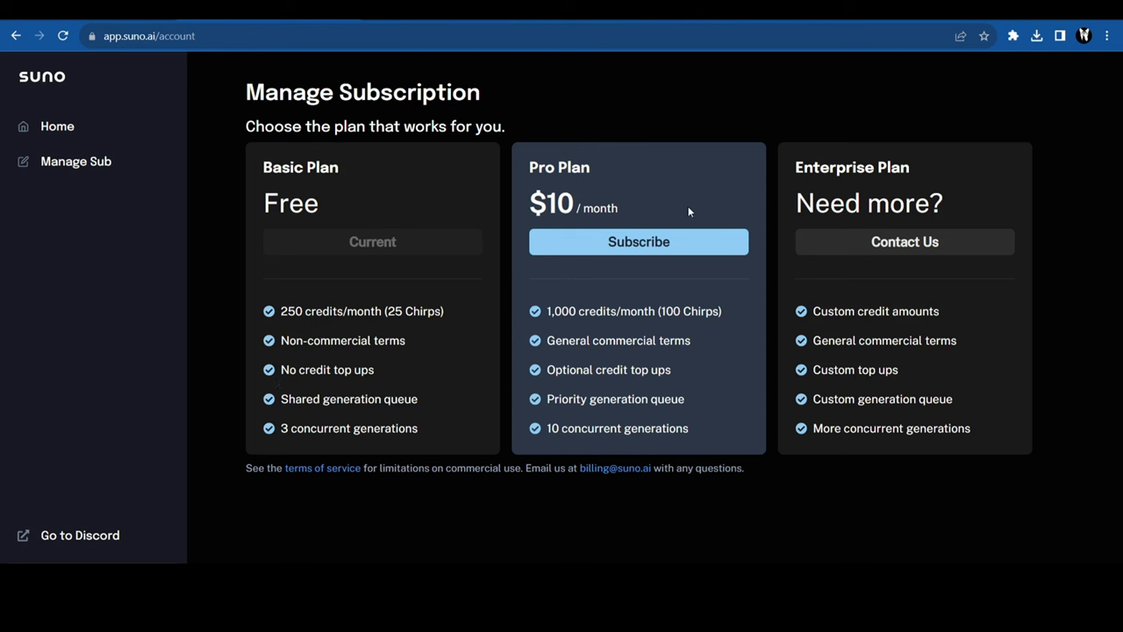
pyautogui.moveTo(648, 209)
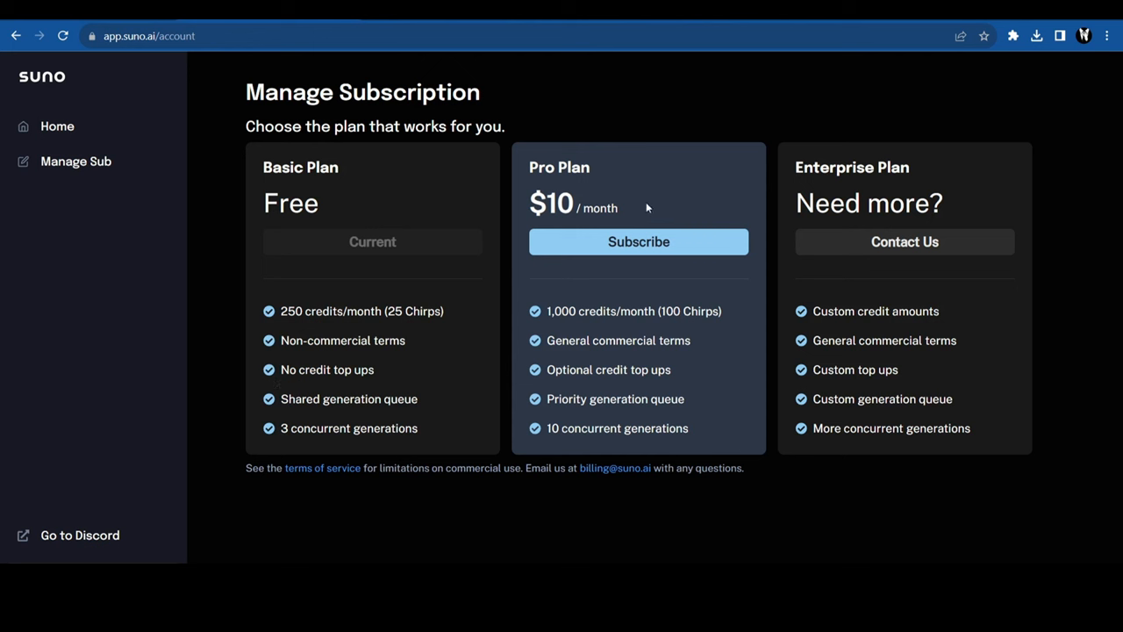
pyautogui.moveTo(550, 317)
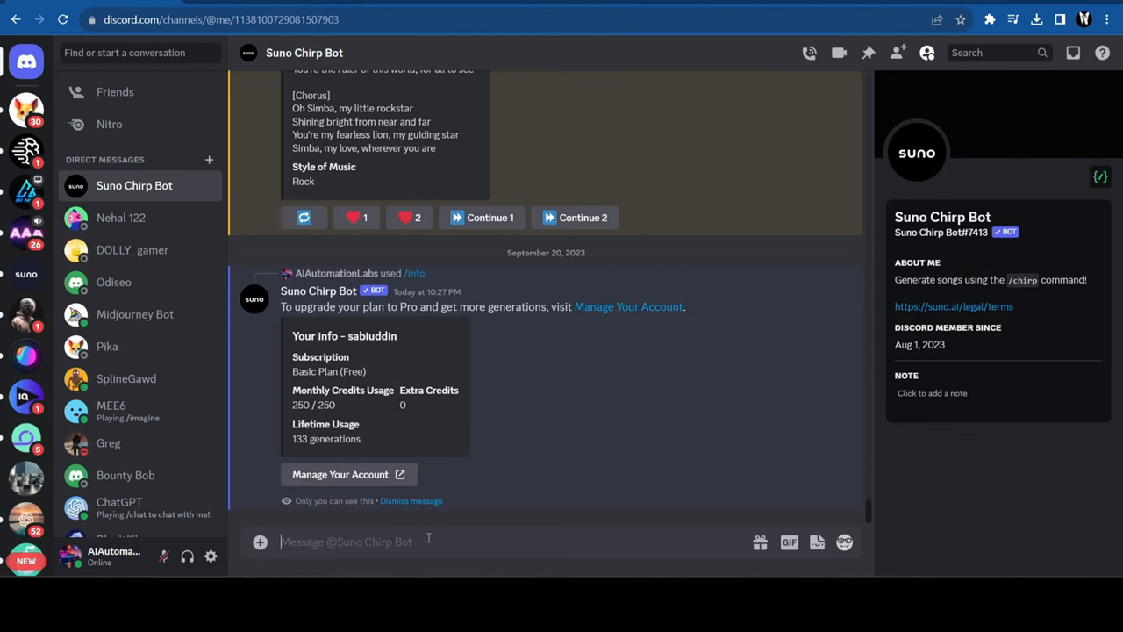
# Run the Chirp bot's info command to show Basic plan, 250/250 credits, 133 generations.
pyautogui.write('/sub')
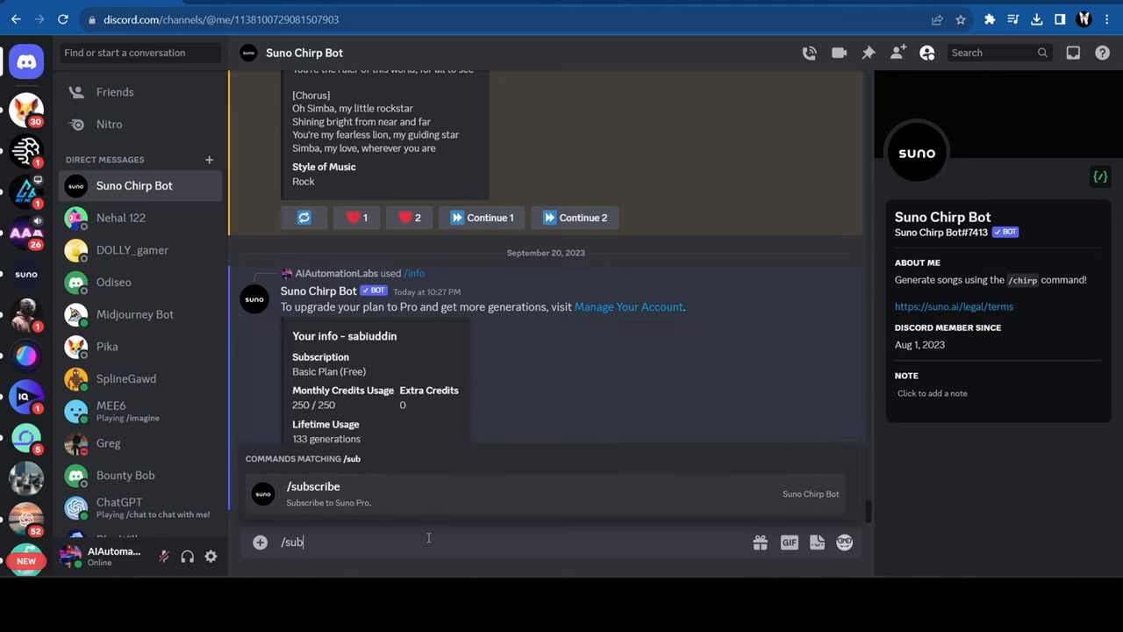
pyautogui.write('scribe')
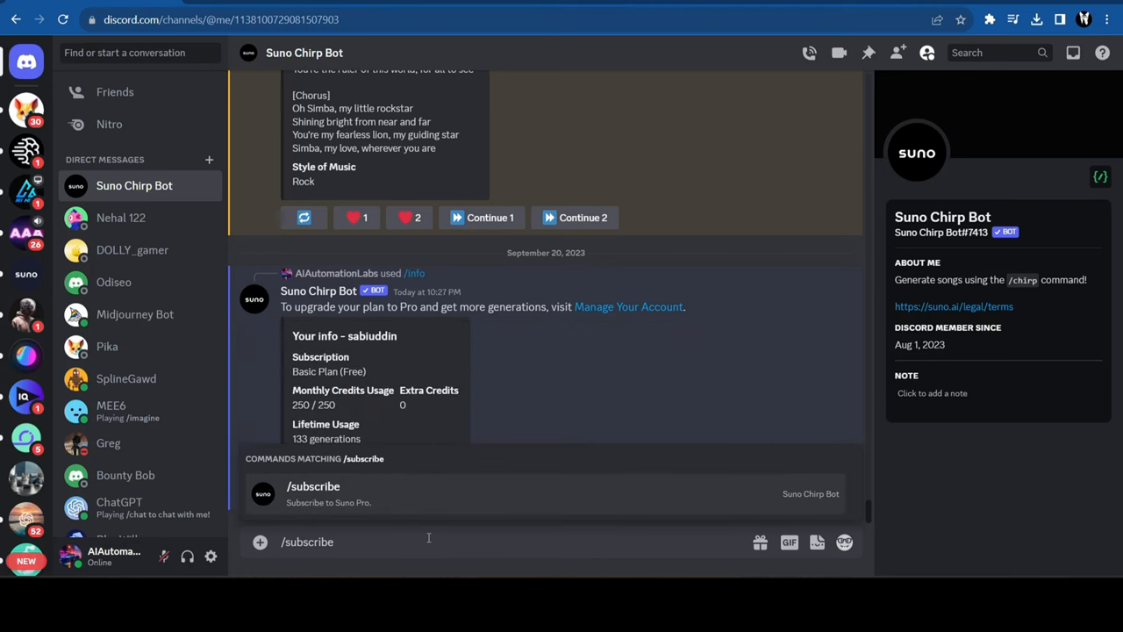
pyautogui.click(628, 306)
pyautogui.write('/info')
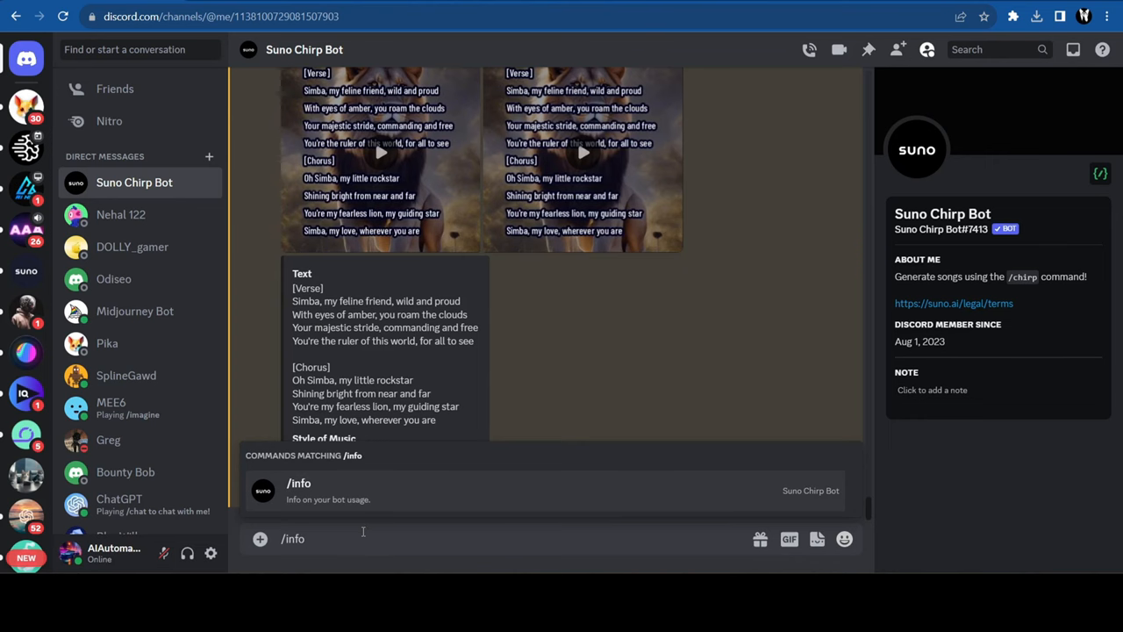
pyautogui.press('Enter')
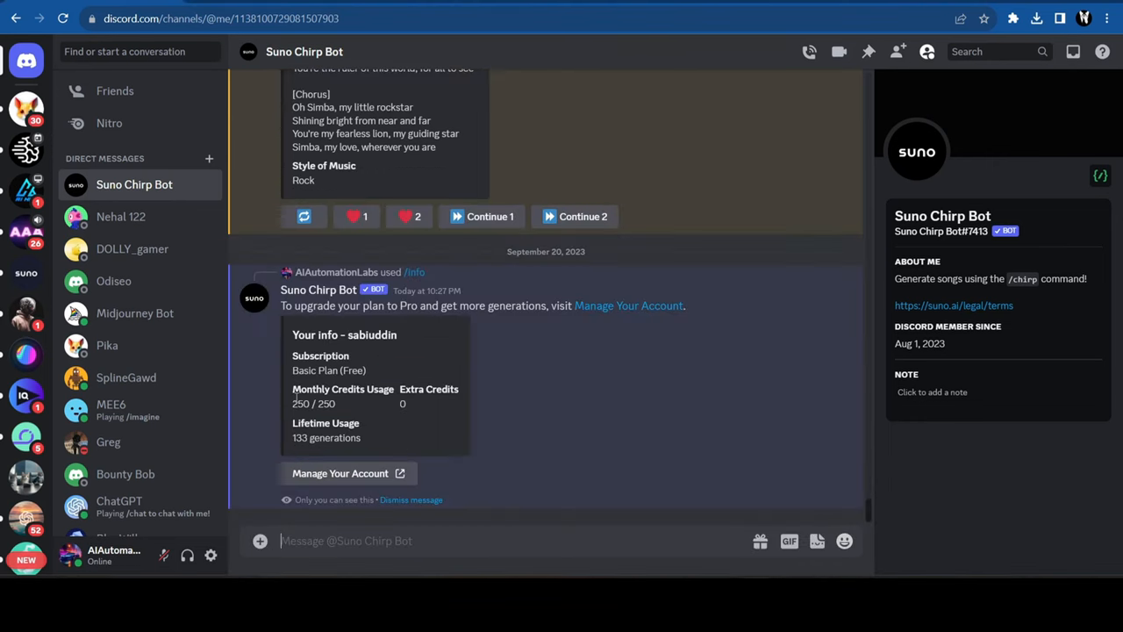